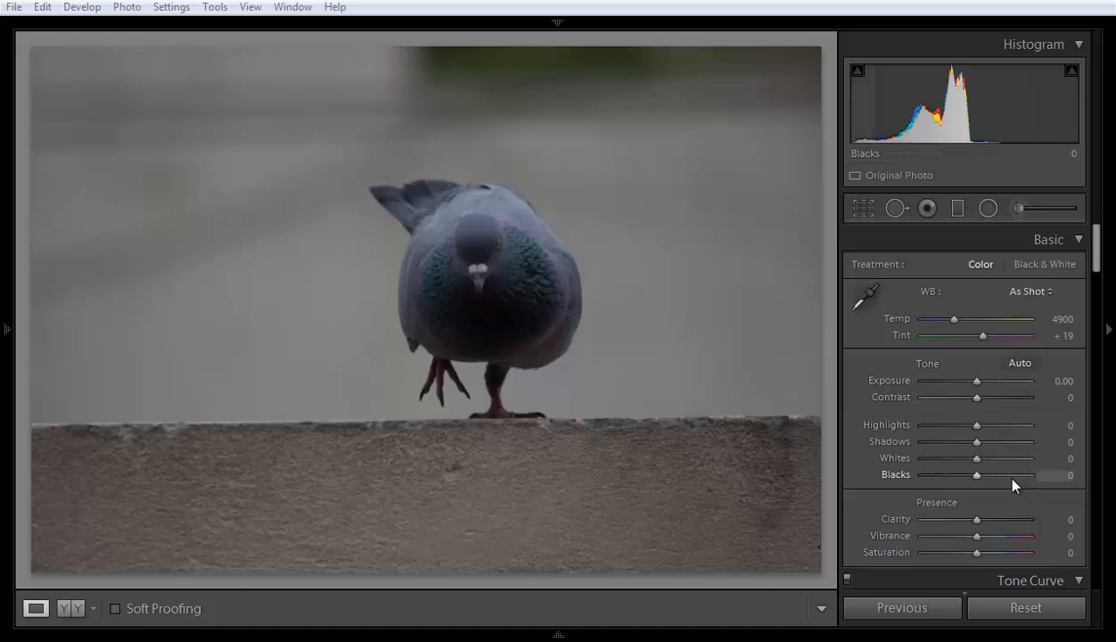
{"action": "mouse_move", "coordinate": [651, 93]}
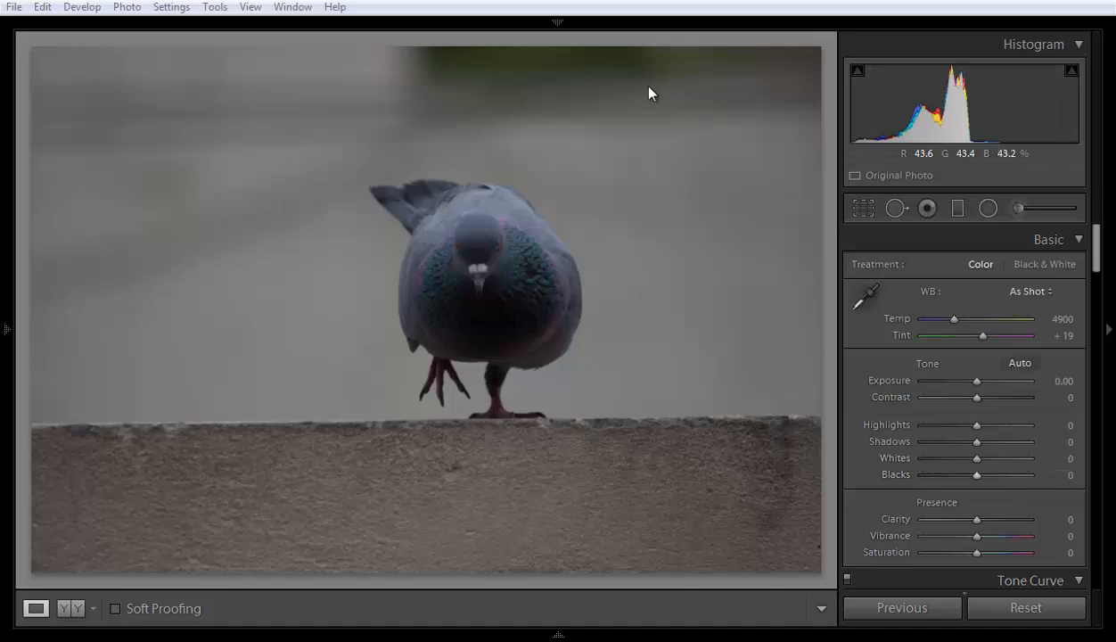
{"action": "mouse_move", "coordinate": [999, 392]}
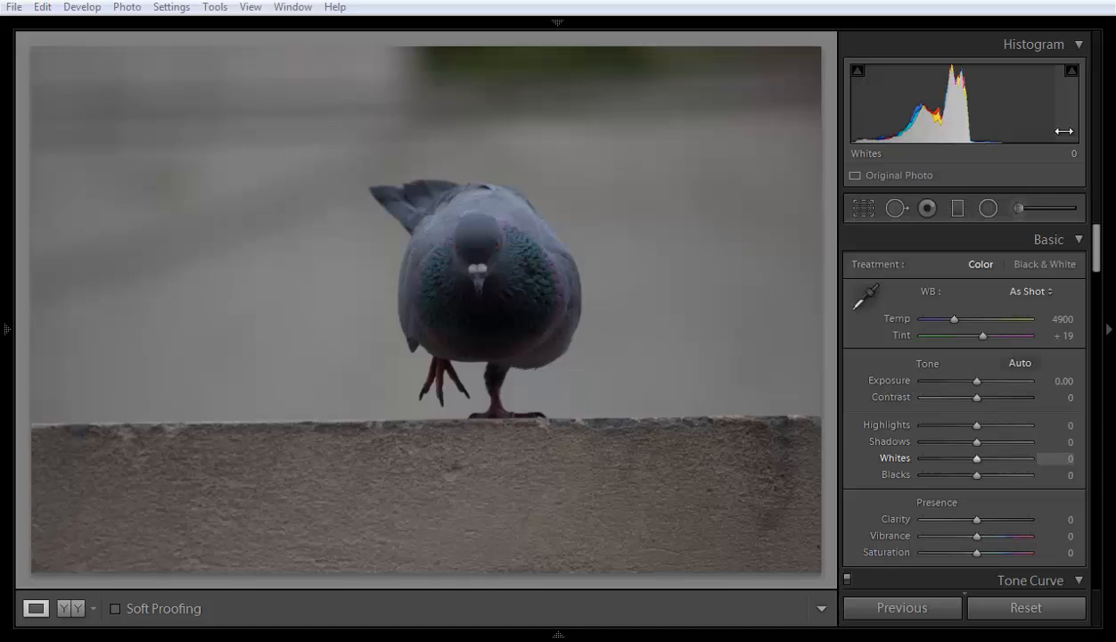
{"action": "mouse_move", "coordinate": [1006, 111]}
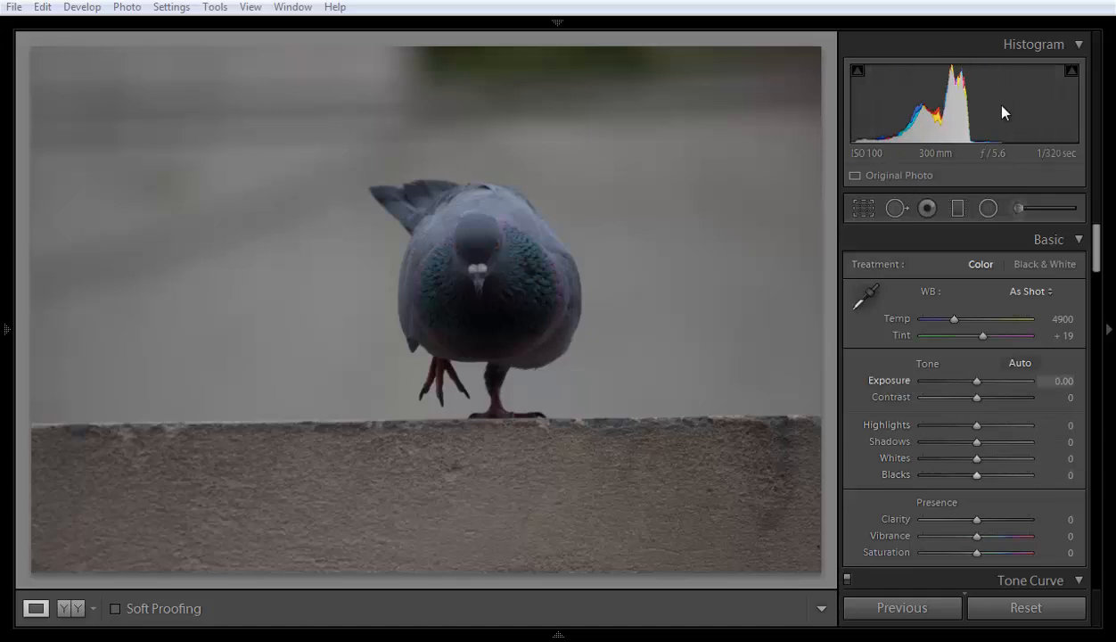
{"action": "mouse_move", "coordinate": [918, 90]}
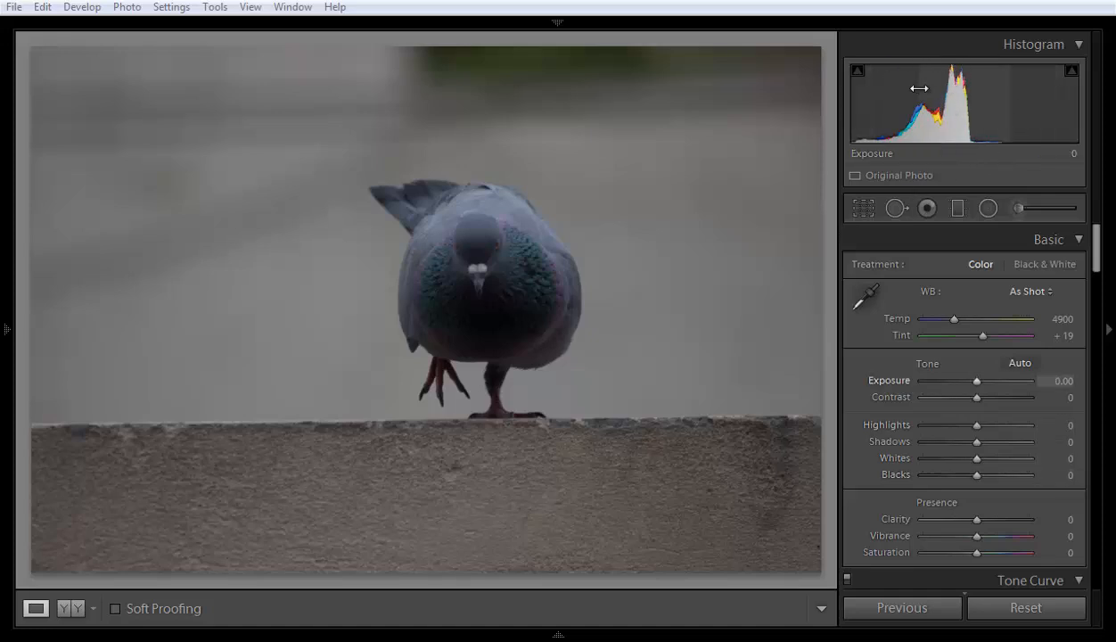
{"action": "mouse_move", "coordinate": [901, 98]}
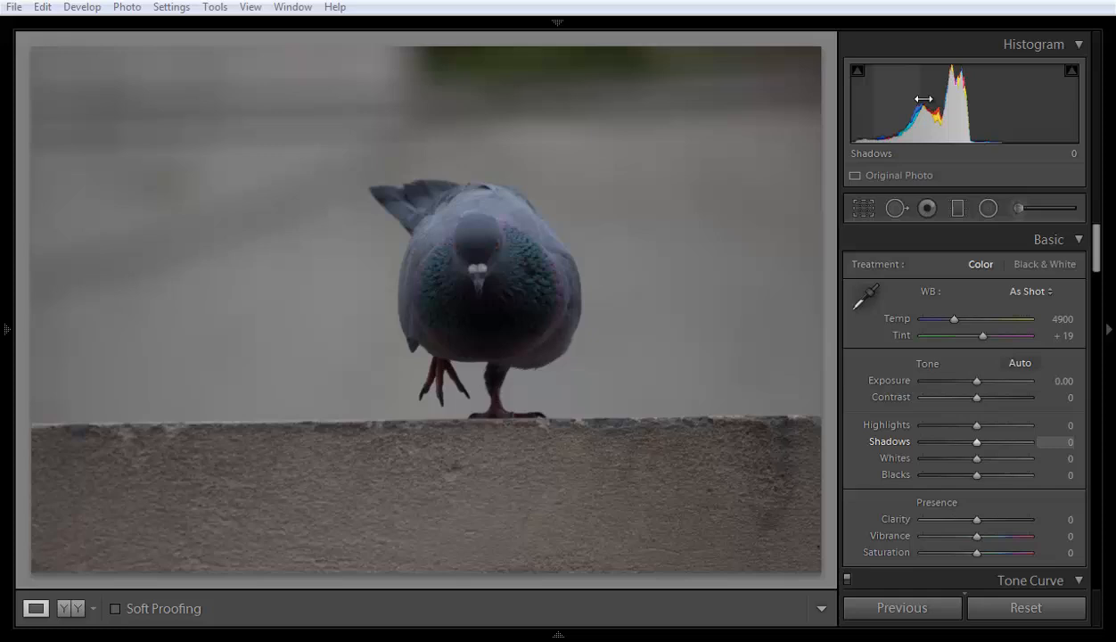
{"action": "mouse_move", "coordinate": [944, 80]}
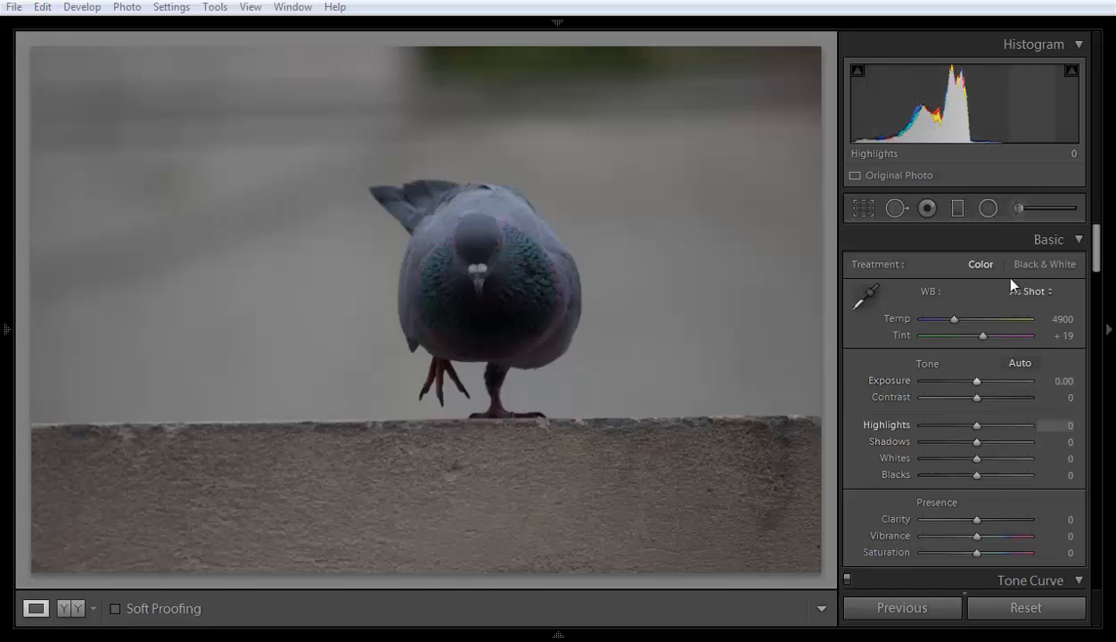
Step: Experiment with the Exposure slider, pushing it bright then dark, and return it to zero
{"action": "left_click_drag", "start_coordinate": [977, 382], "coordinate": [1020, 381]}
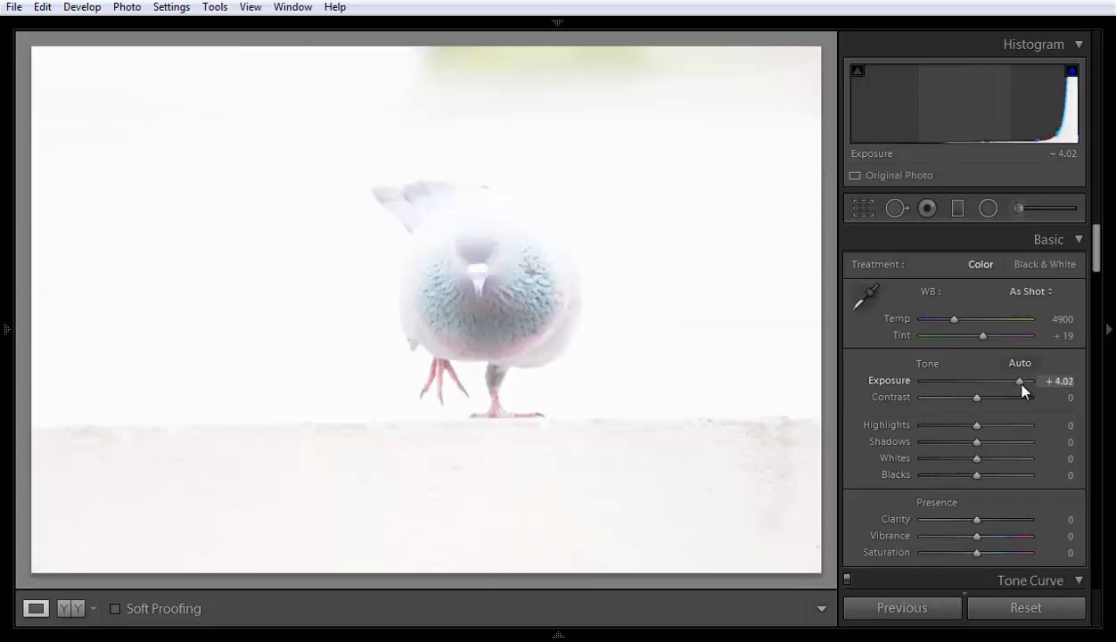
{"action": "left_click_drag", "start_coordinate": [1021, 382], "coordinate": [1010, 382]}
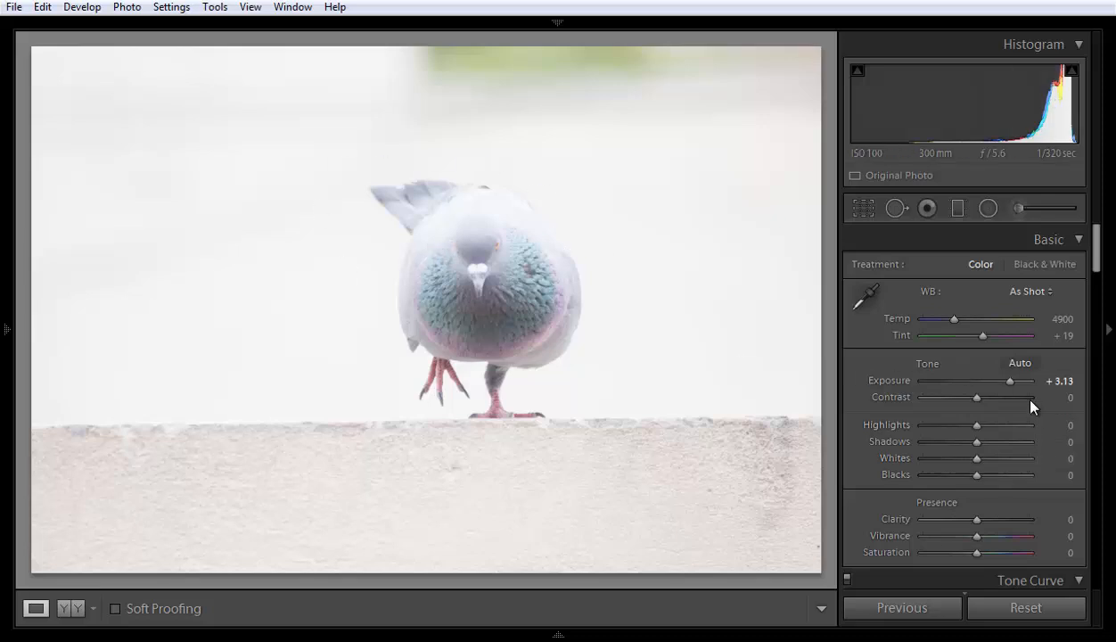
{"action": "left_click_drag", "start_coordinate": [1009, 382], "coordinate": [999, 382]}
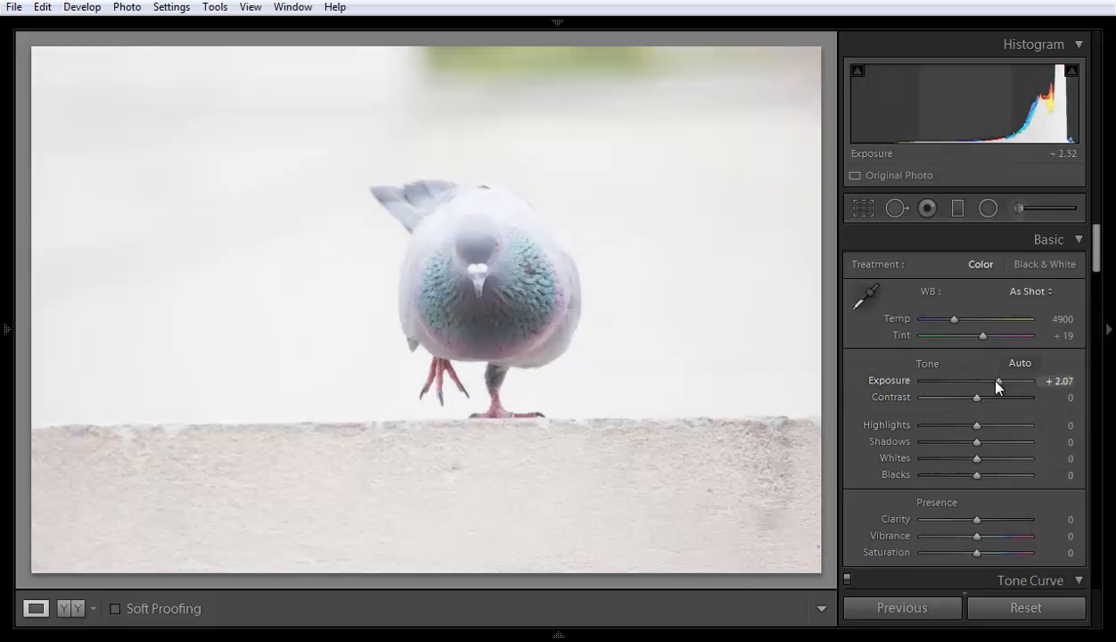
{"action": "left_click_drag", "start_coordinate": [998, 382], "coordinate": [988, 381]}
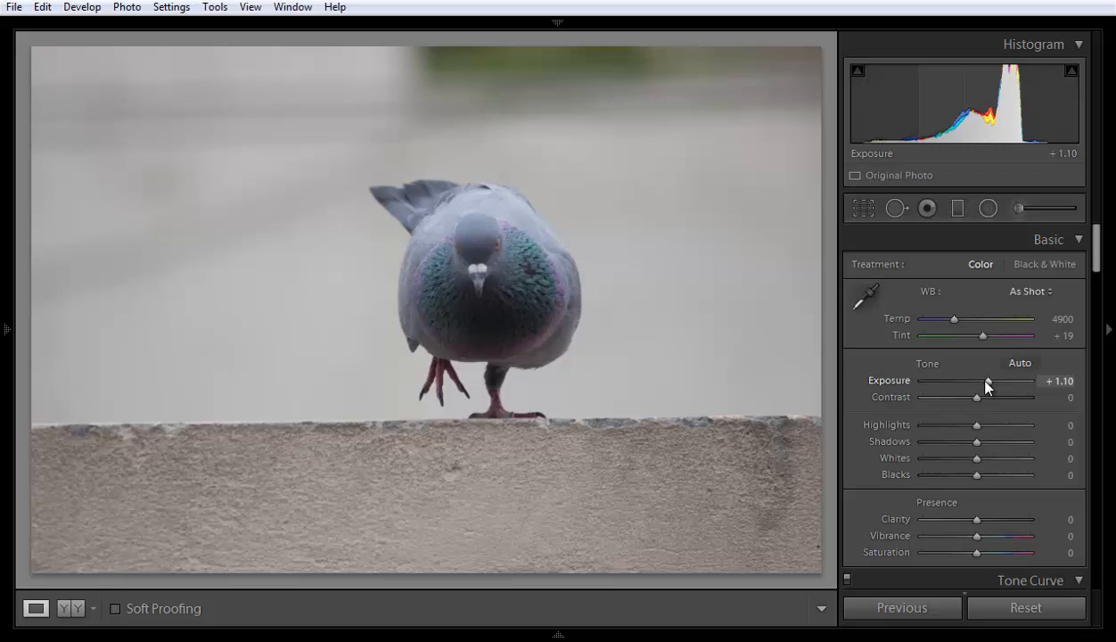
{"action": "left_click_drag", "start_coordinate": [988, 385], "coordinate": [985, 385]}
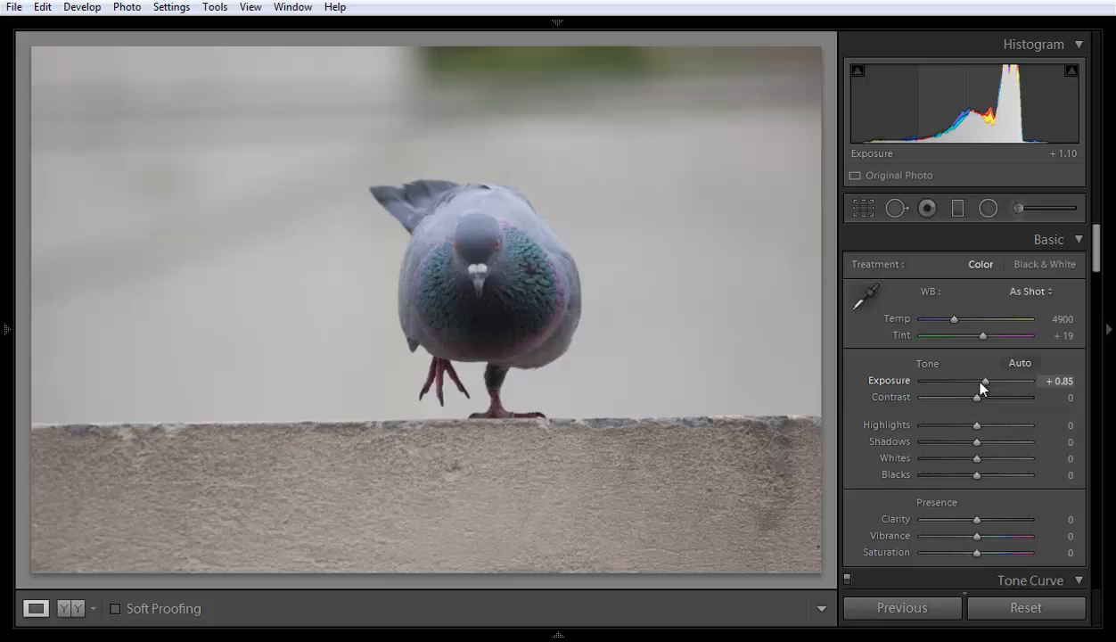
{"action": "left_click_drag", "start_coordinate": [985, 382], "coordinate": [970, 381]}
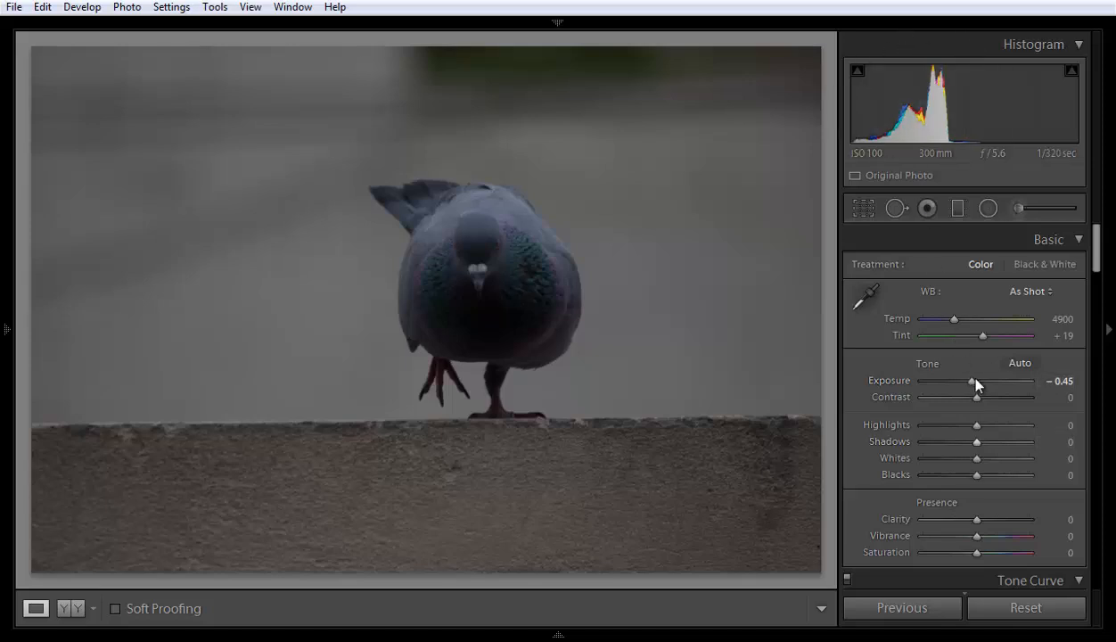
{"action": "left_click_drag", "start_coordinate": [972, 382], "coordinate": [992, 382]}
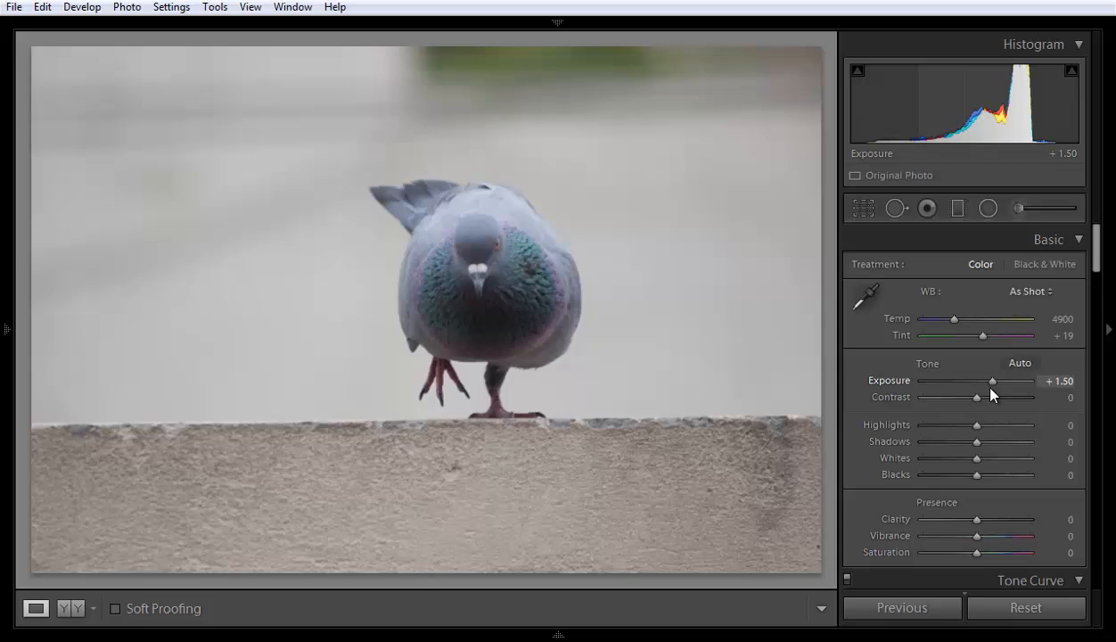
{"action": "left_click_drag", "start_coordinate": [992, 381], "coordinate": [997, 382]}
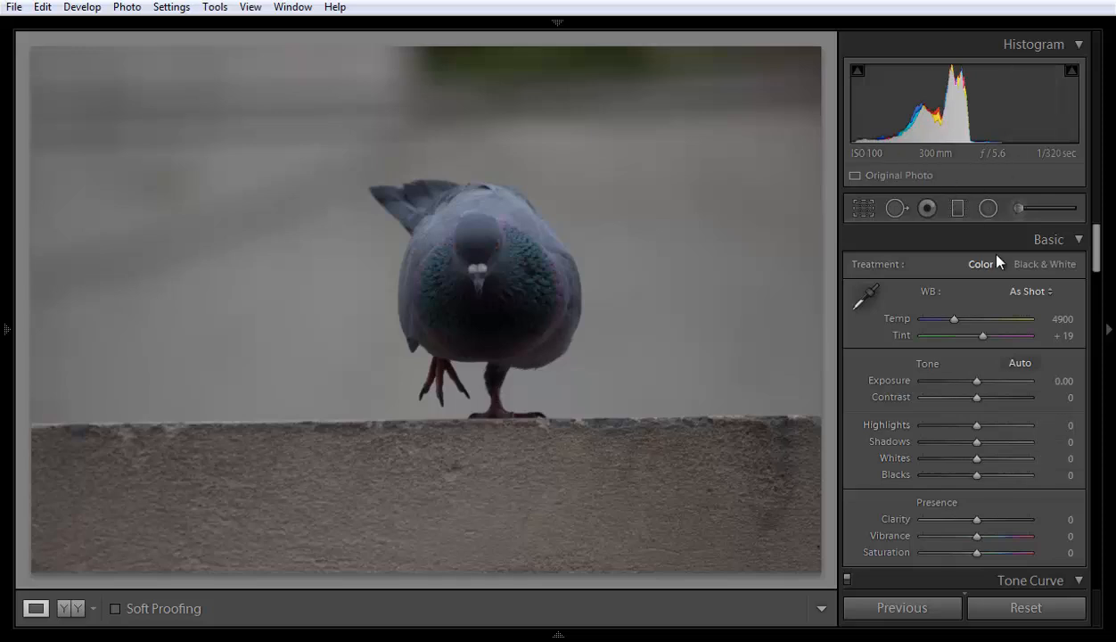
{"action": "mouse_move", "coordinate": [984, 346]}
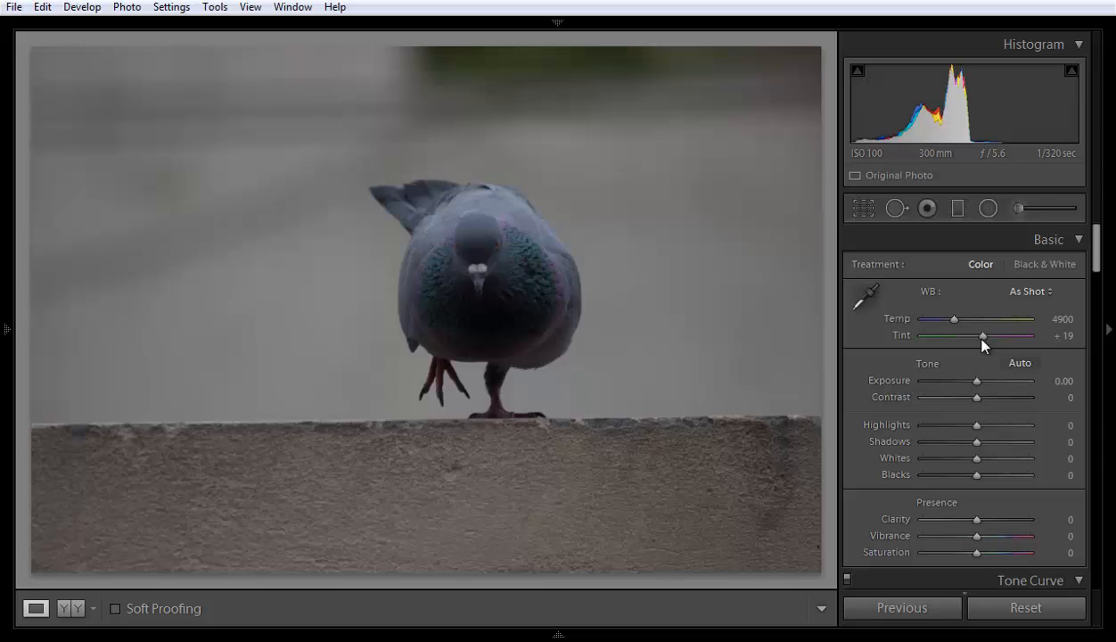
{"action": "mouse_move", "coordinate": [1034, 319]}
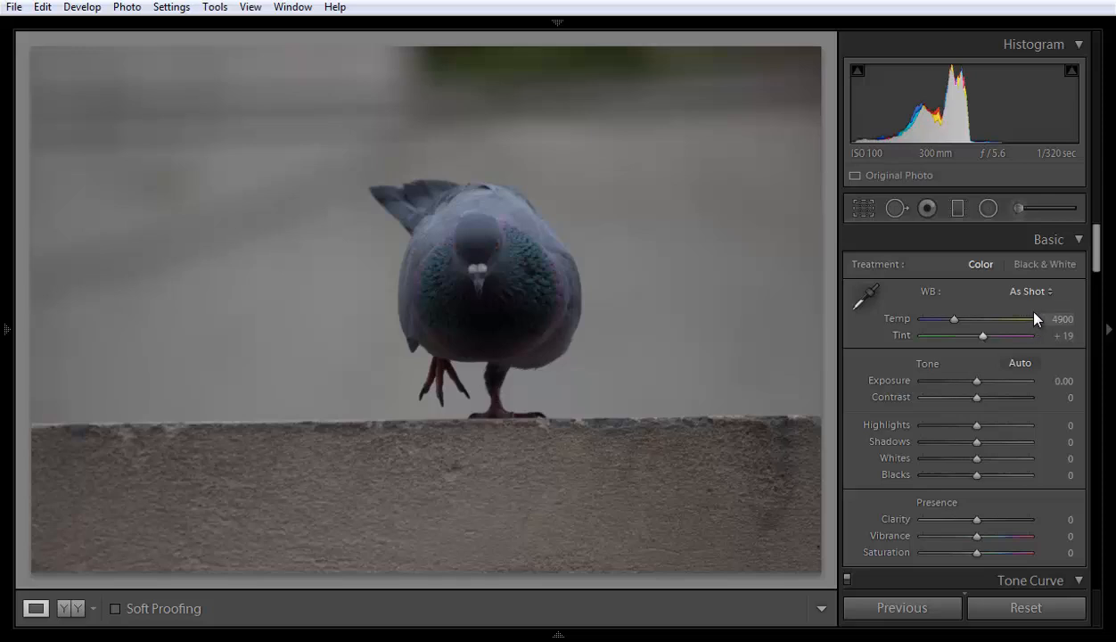
Step: Browse the white balance presets and dismiss them, keeping As Shot
{"action": "left_click", "coordinate": [1031, 290]}
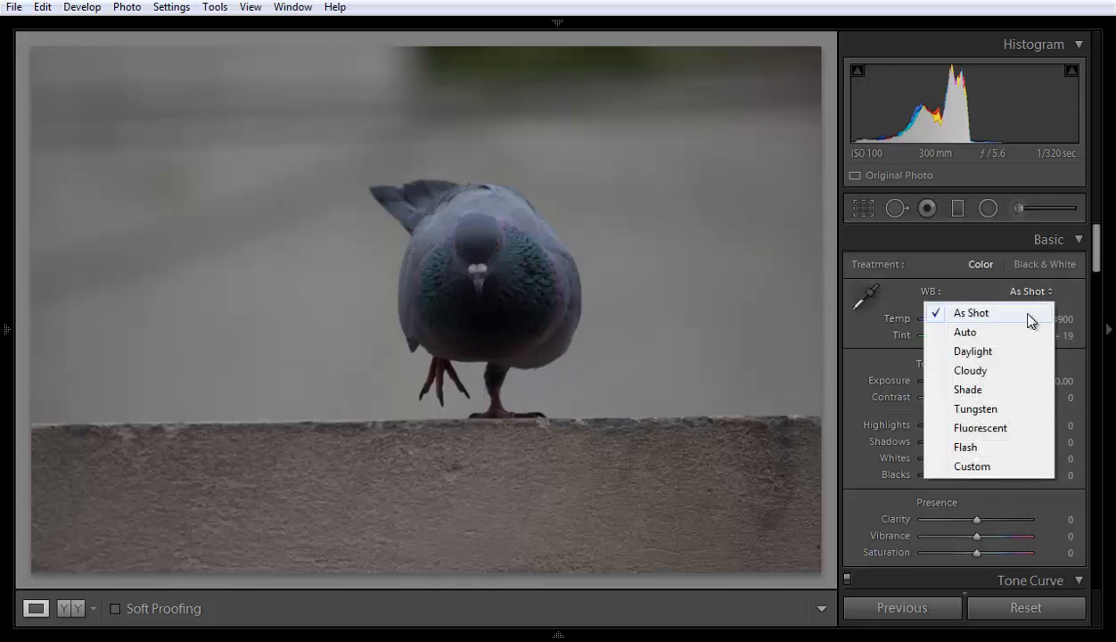
{"action": "mouse_move", "coordinate": [970, 369]}
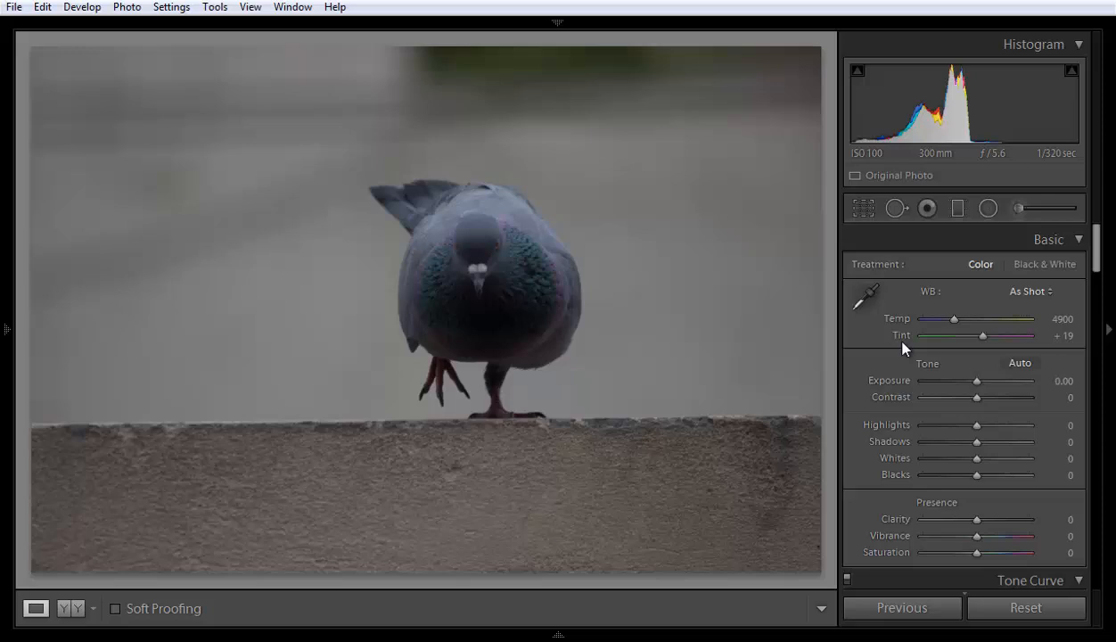
{"action": "mouse_move", "coordinate": [1031, 305]}
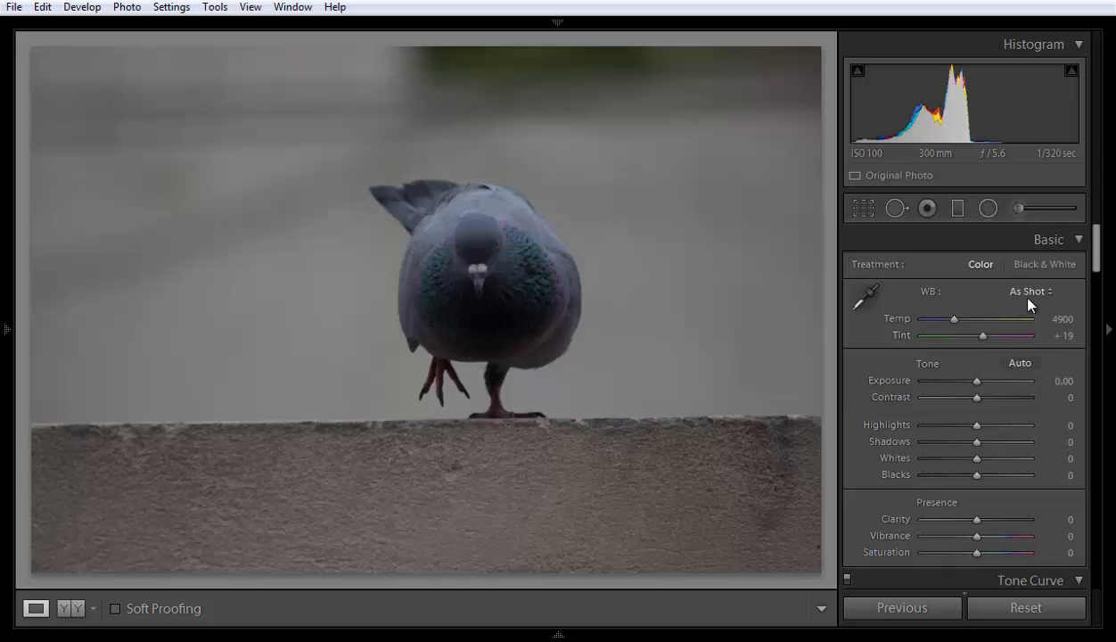
{"action": "left_click", "coordinate": [1031, 291]}
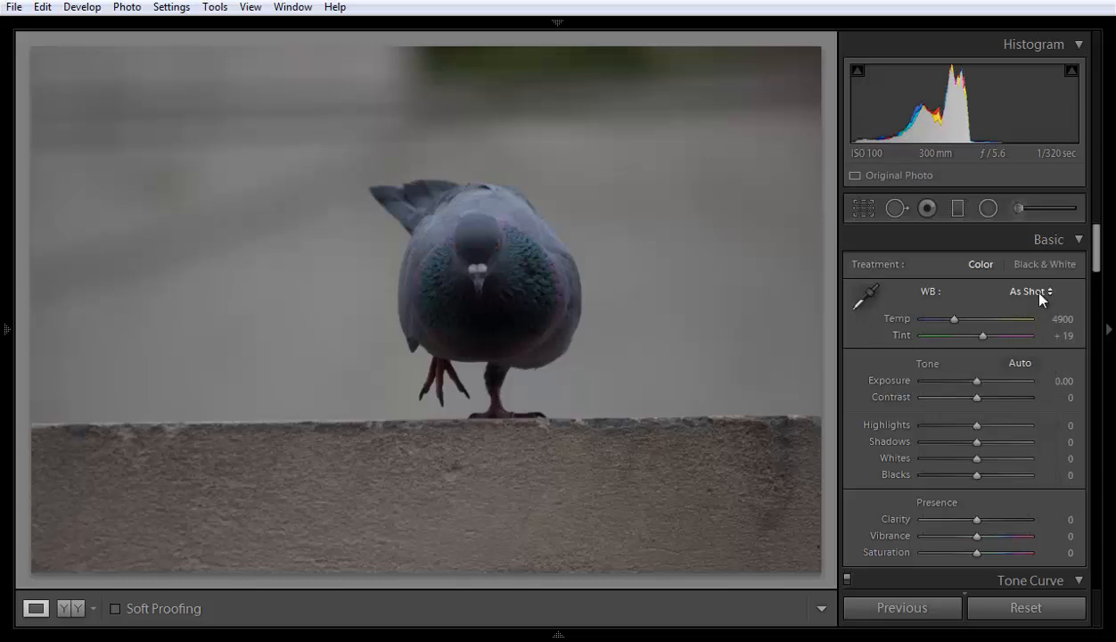
{"action": "left_click", "coordinate": [1031, 290]}
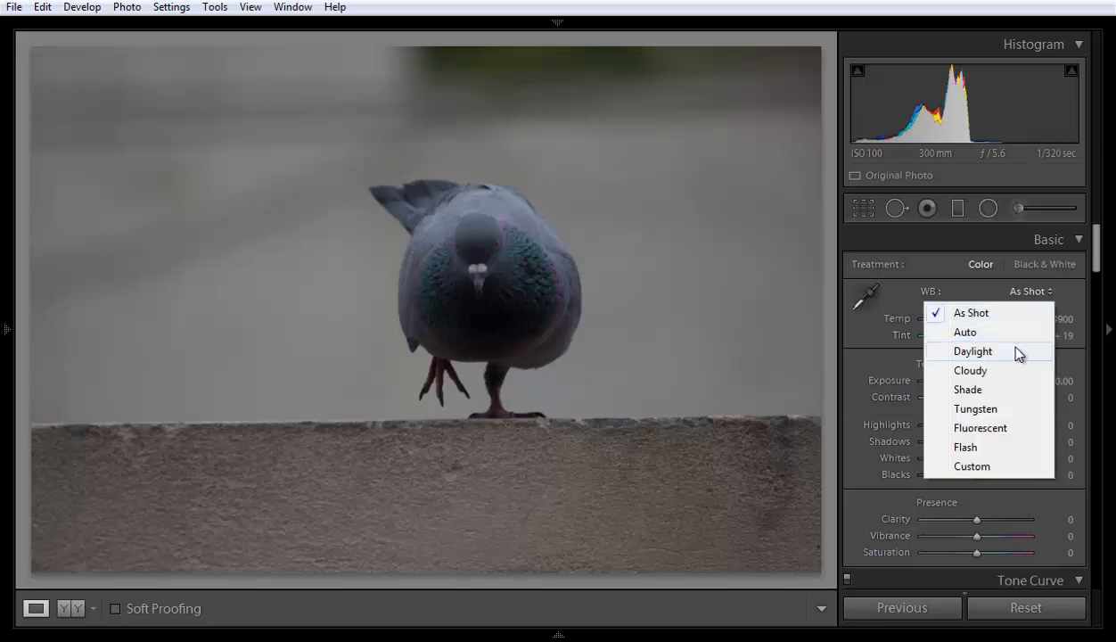
{"action": "mouse_move", "coordinate": [878, 346]}
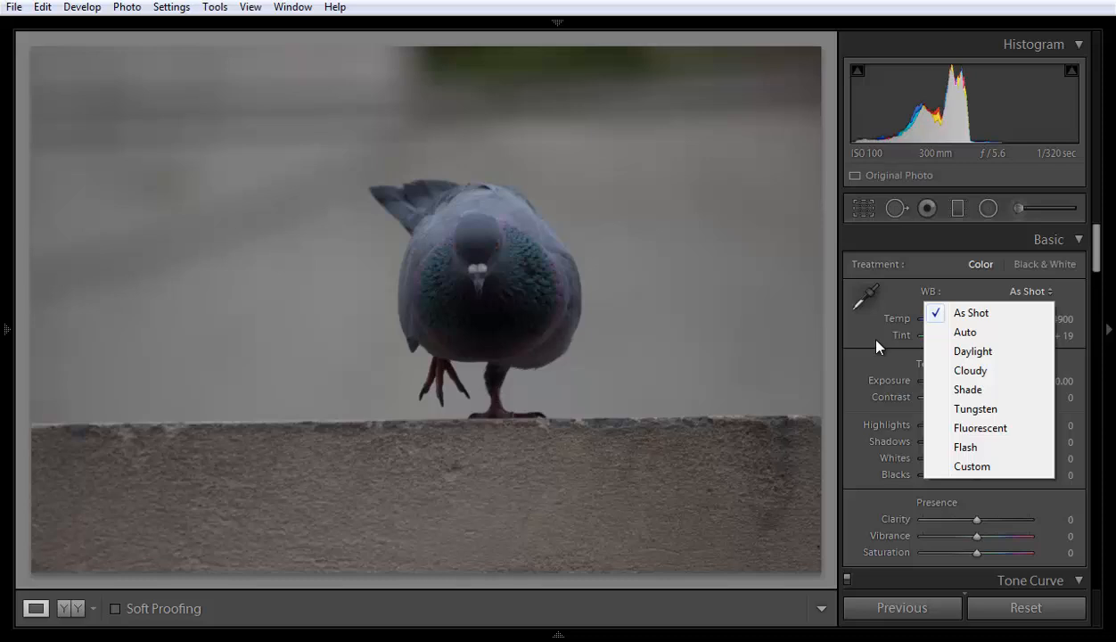
{"action": "left_click", "coordinate": [970, 312]}
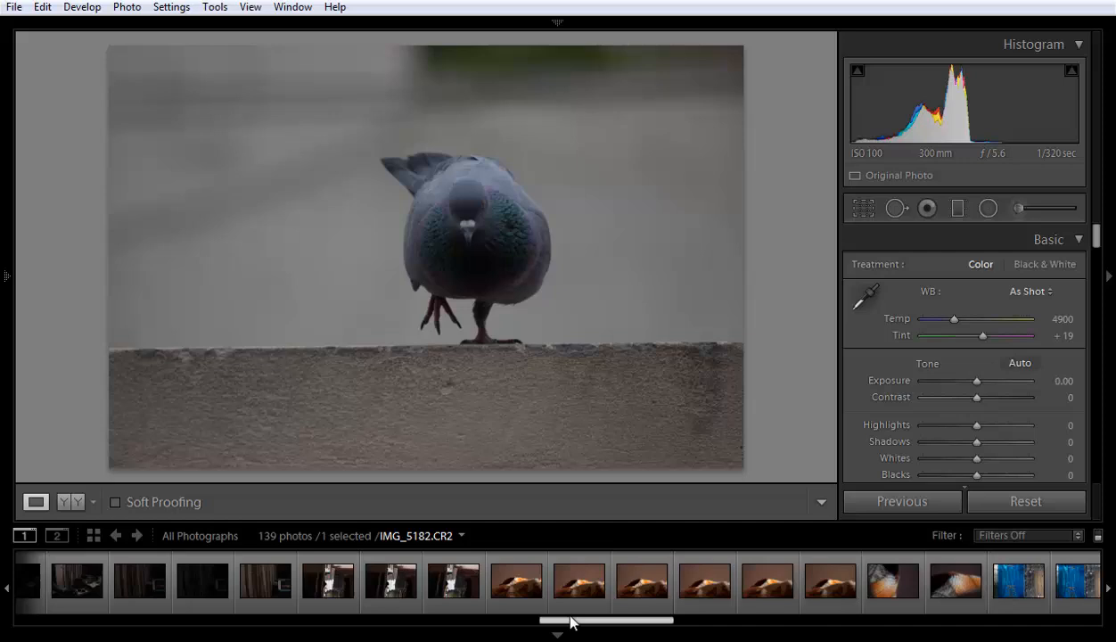
Step: Load the beach quote image from the filmstrip and view its white balance presets
{"action": "scroll", "scroll_direction": "left", "scroll_amount": 3}
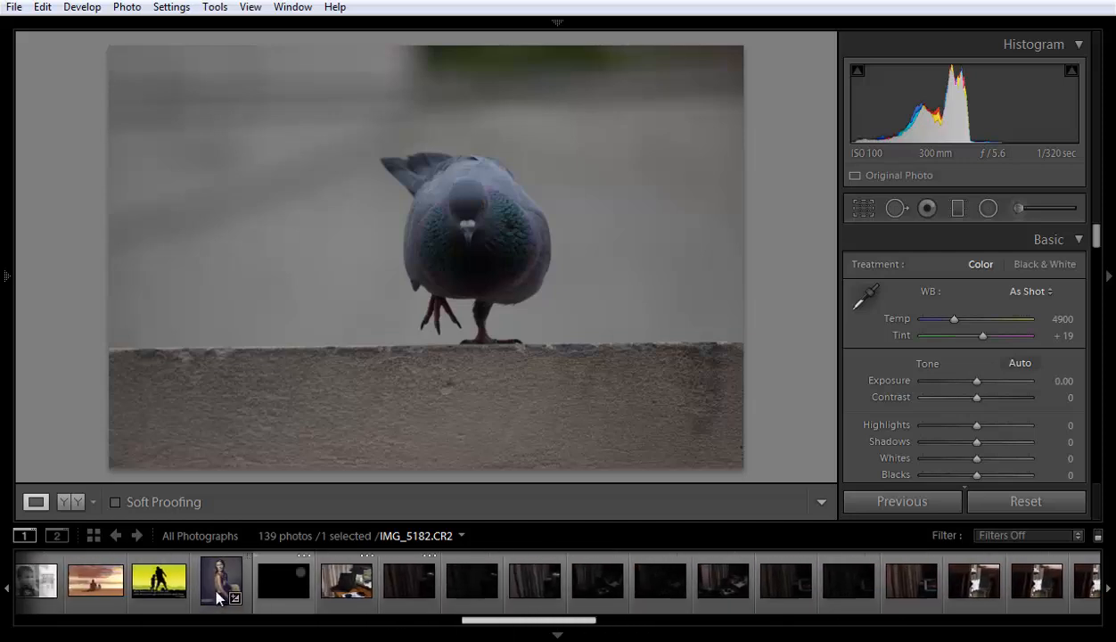
{"action": "left_click", "coordinate": [97, 582]}
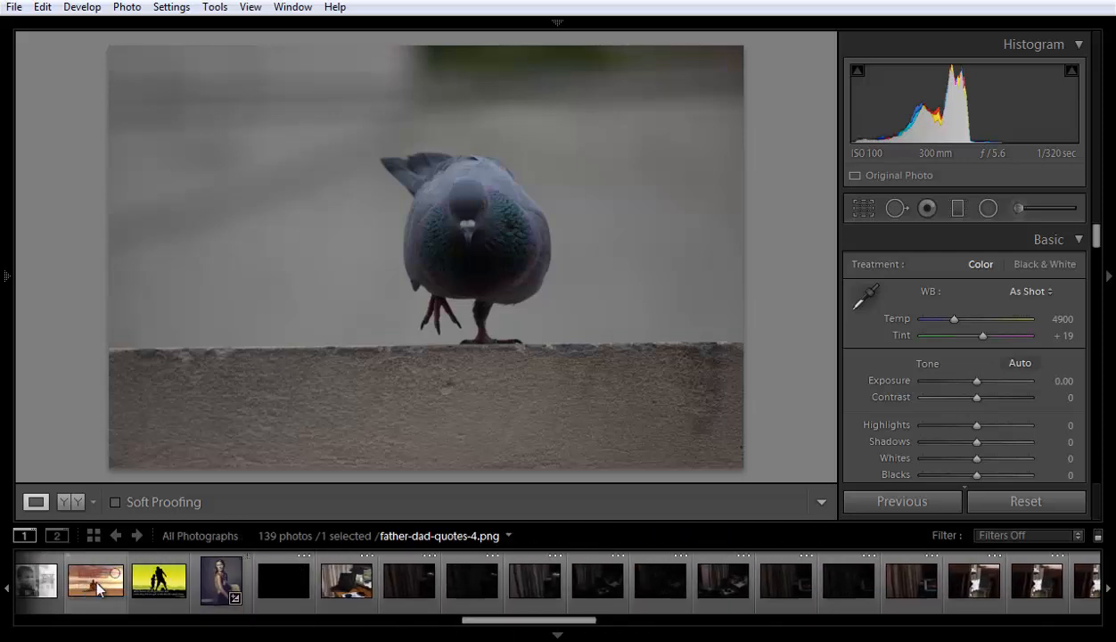
{"action": "left_click", "coordinate": [95, 581]}
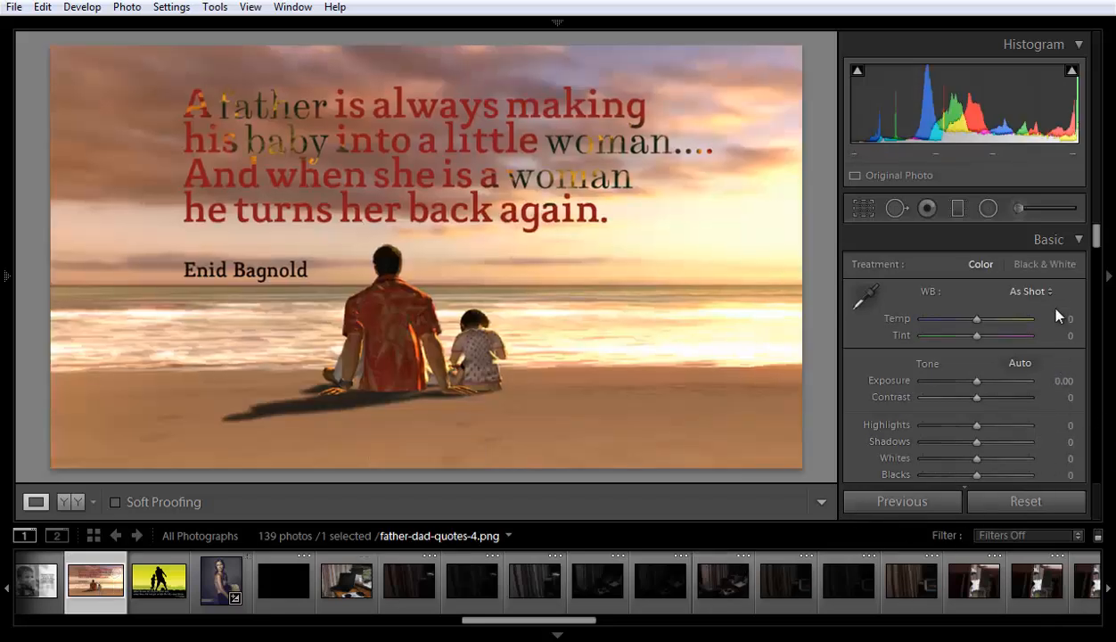
{"action": "left_click", "coordinate": [1027, 291]}
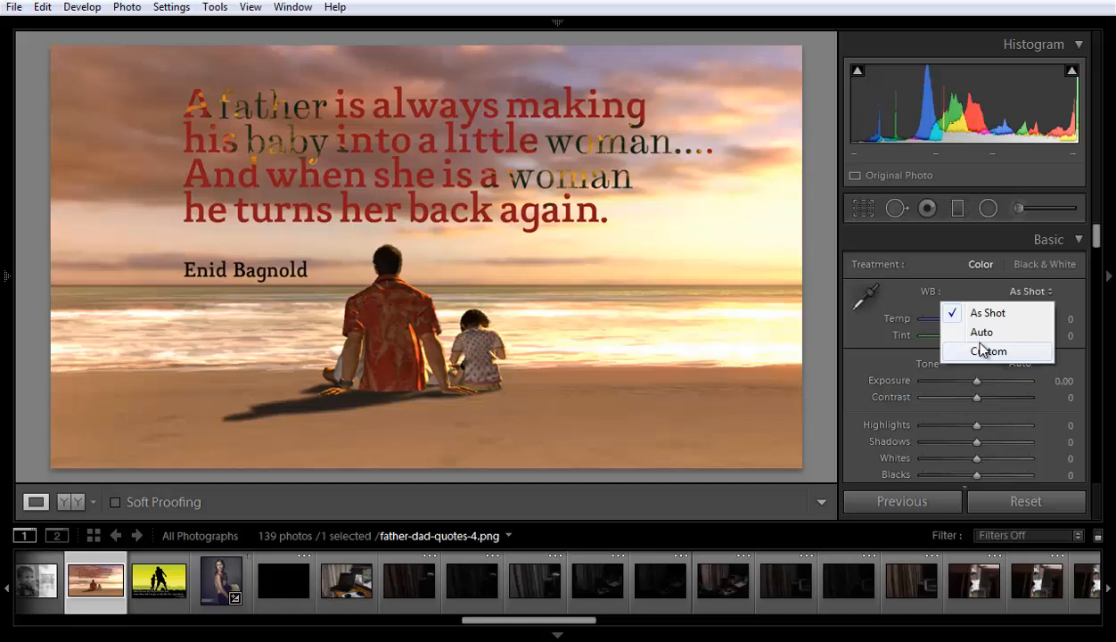
{"action": "mouse_move", "coordinate": [571, 607]}
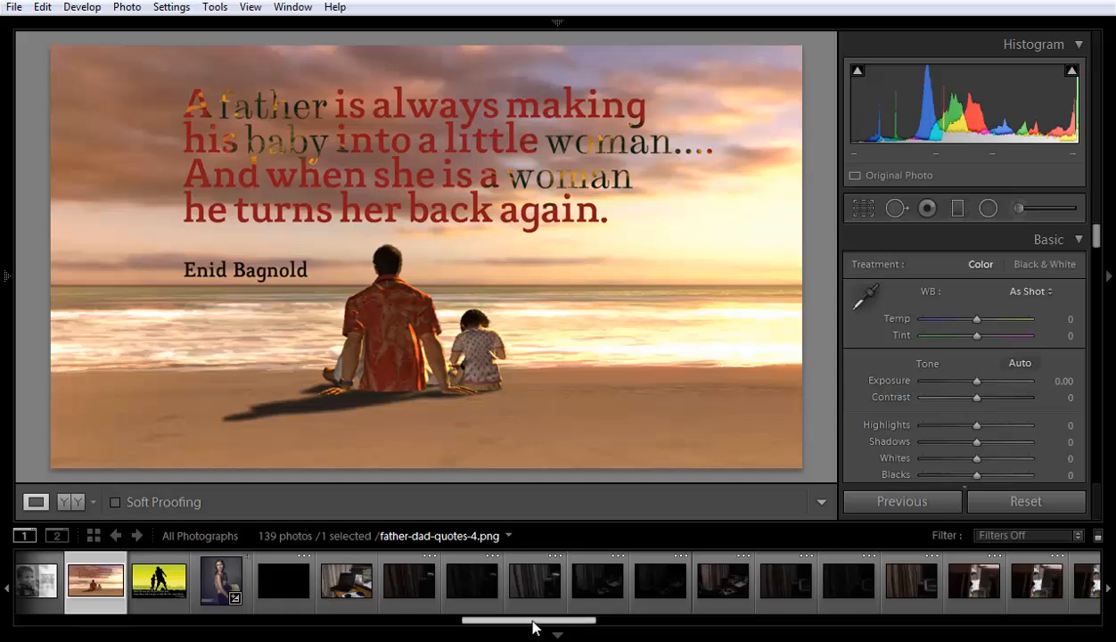
Step: Return to the pigeon photo in the filmstrip for editing
{"action": "scroll", "scroll_direction": "right", "scroll_amount": 3}
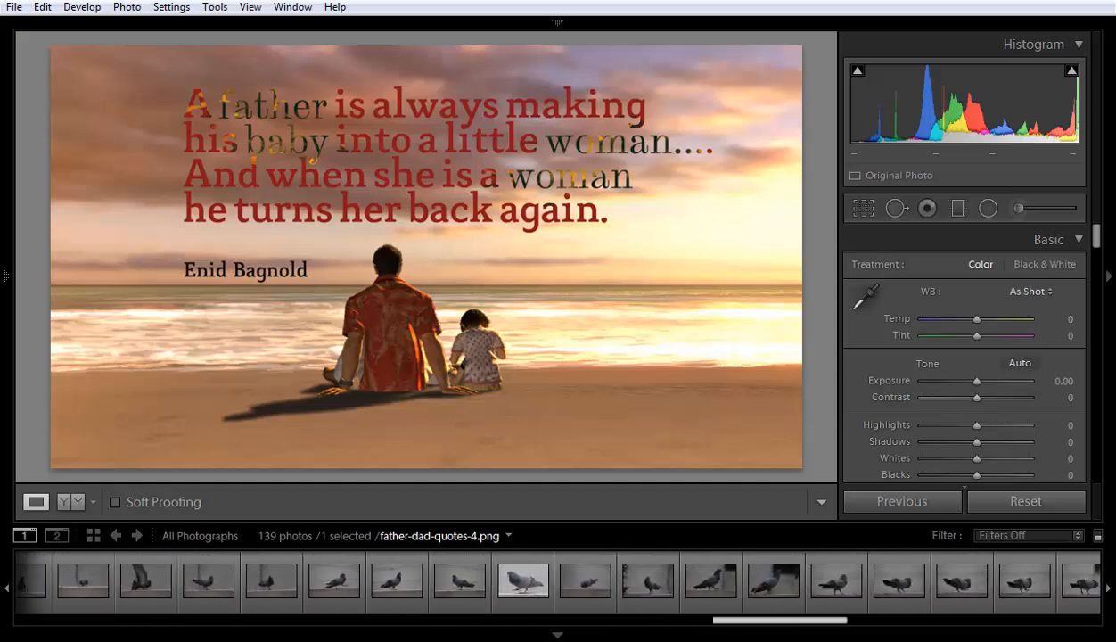
{"action": "scroll", "scroll_direction": "right", "scroll_amount": 3}
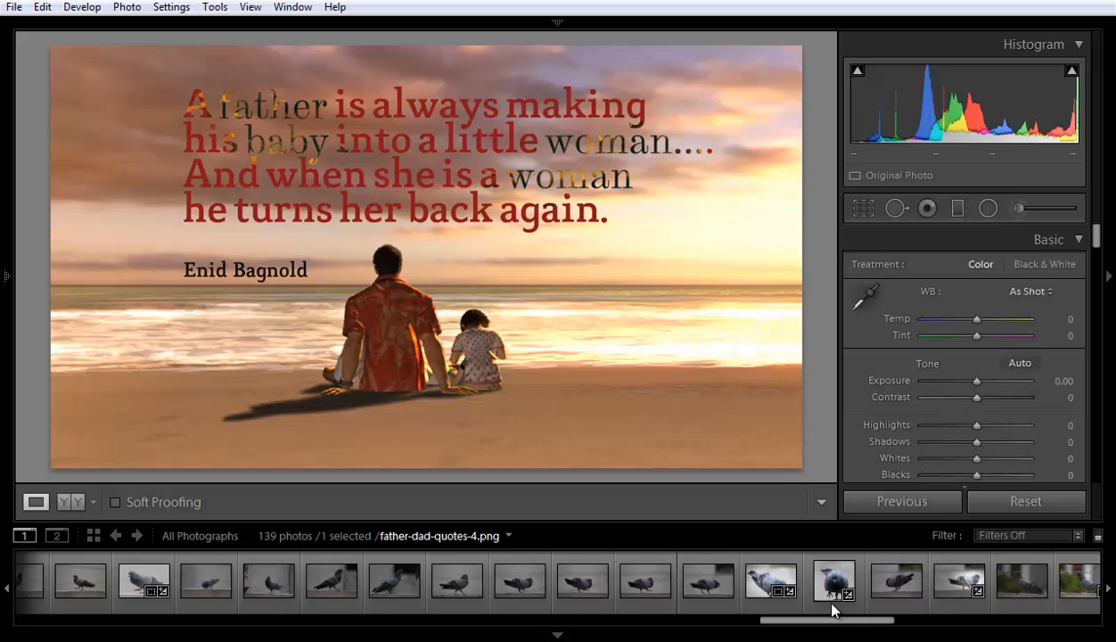
{"action": "left_click", "coordinate": [834, 583]}
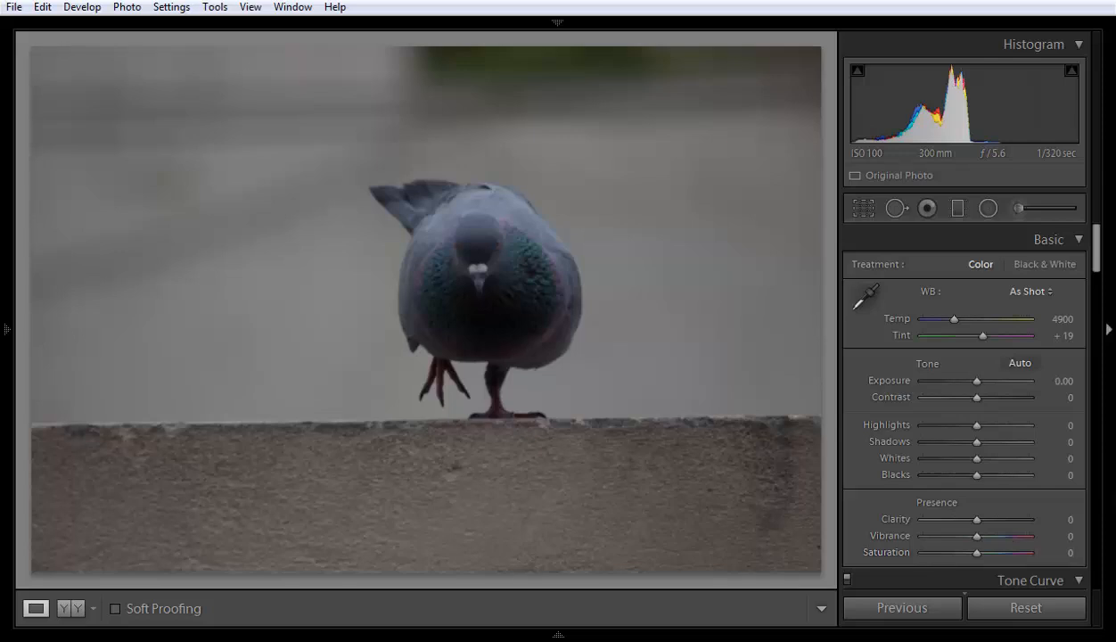
{"action": "mouse_move", "coordinate": [1109, 455]}
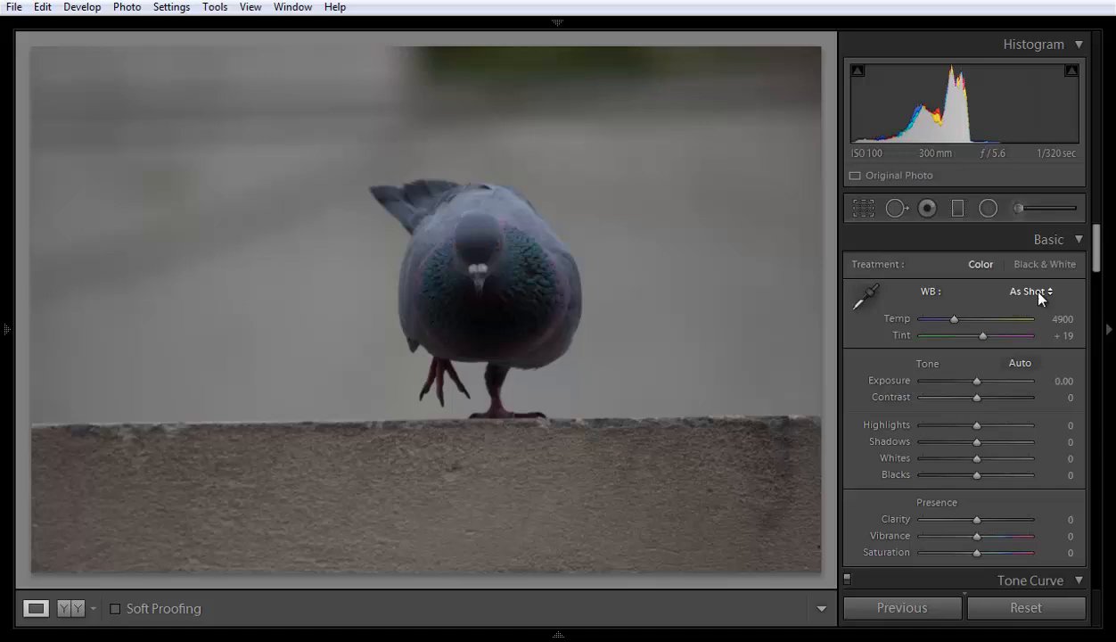
{"action": "mouse_move", "coordinate": [1099, 249]}
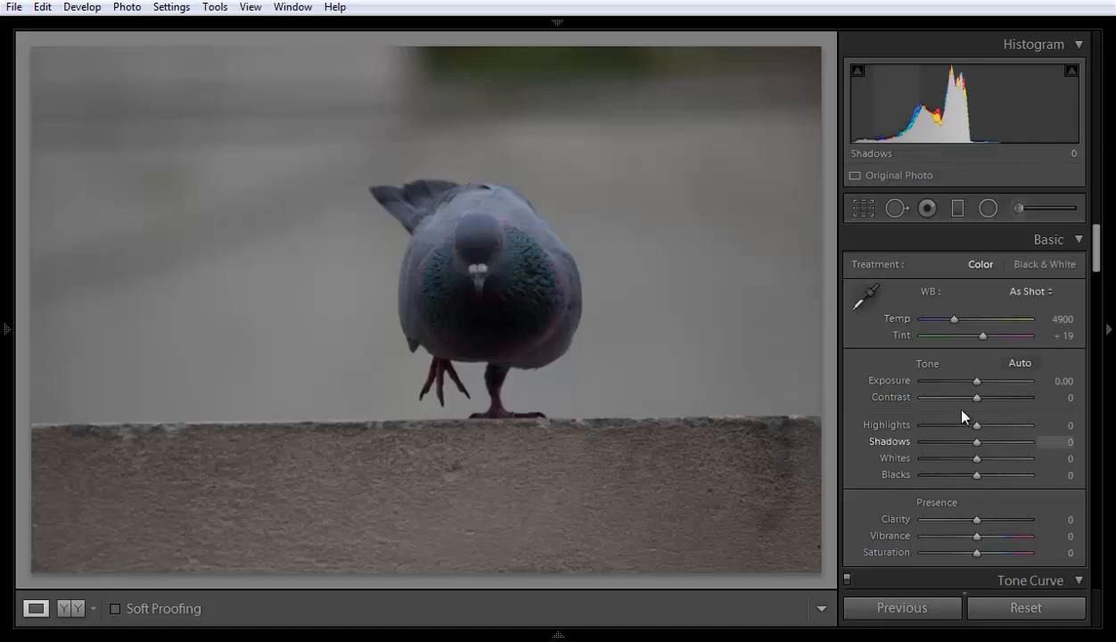
{"action": "mouse_move", "coordinate": [997, 521]}
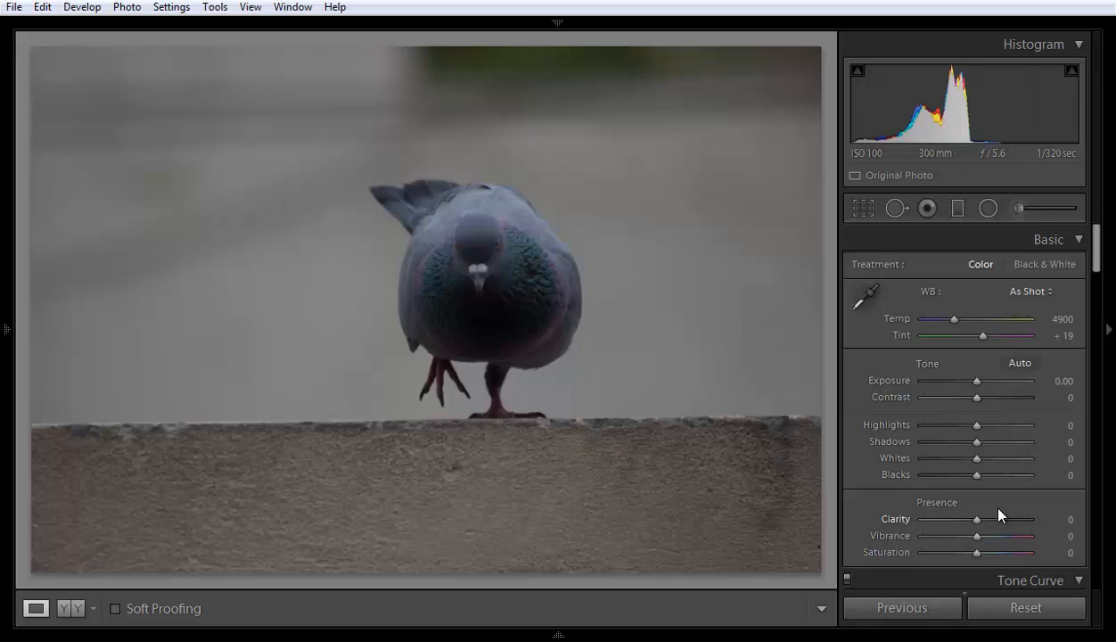
{"action": "mouse_move", "coordinate": [887, 442]}
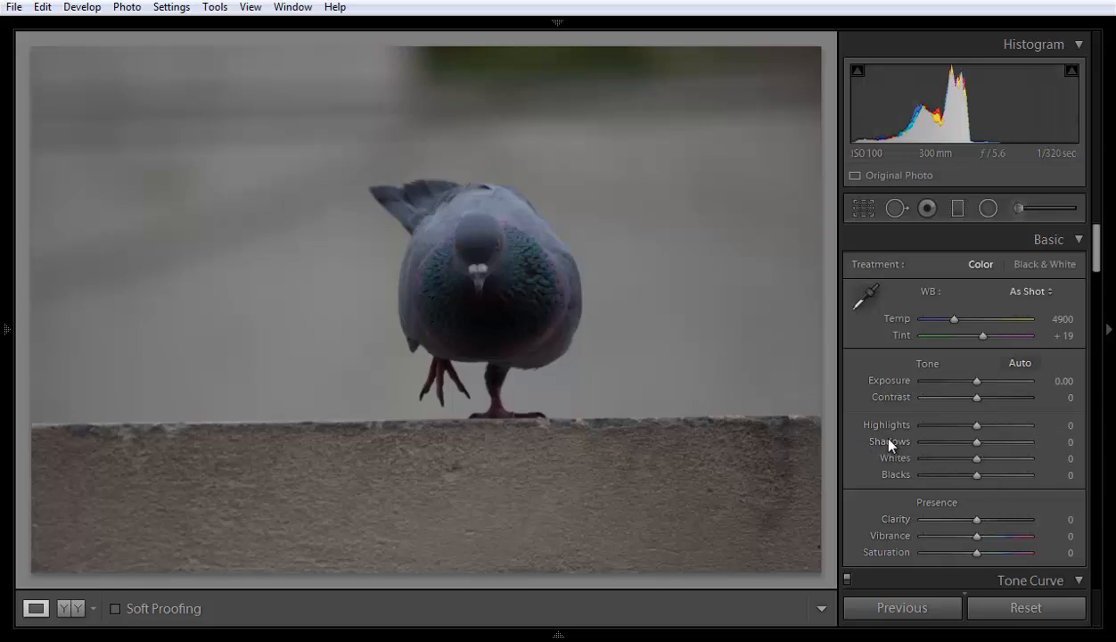
{"action": "mouse_move", "coordinate": [553, 336]}
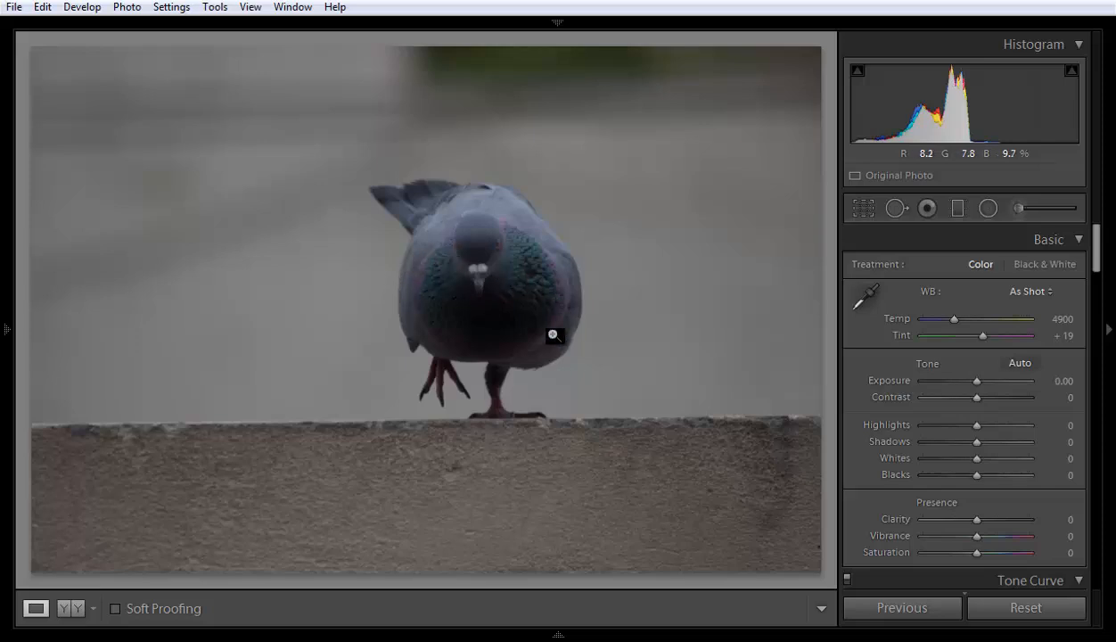
{"action": "mouse_move", "coordinate": [977, 448]}
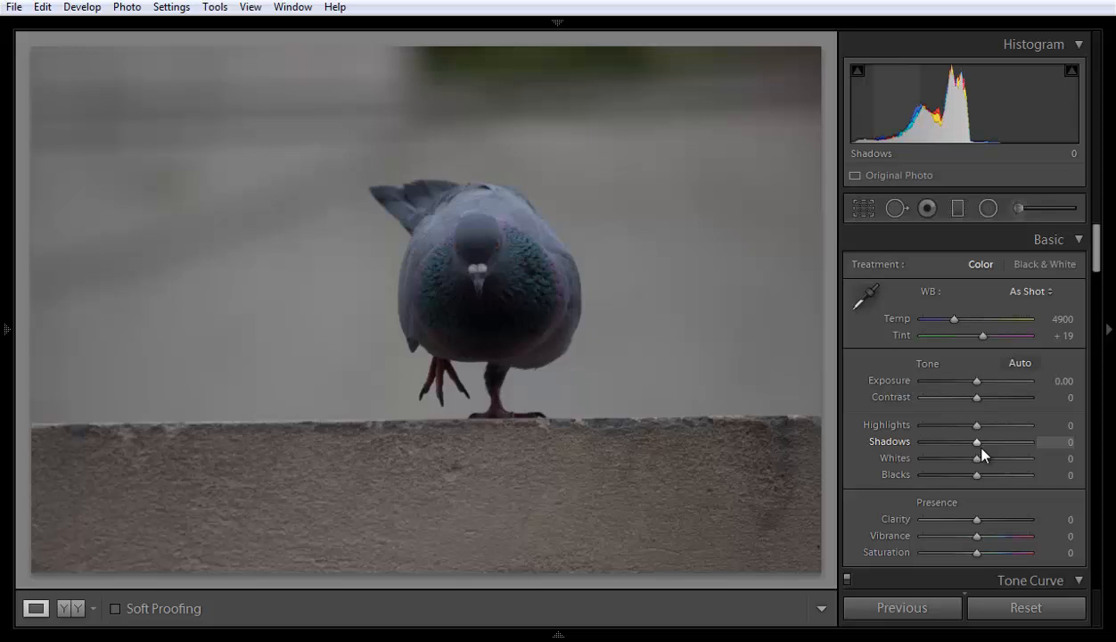
{"action": "mouse_move", "coordinate": [1061, 449]}
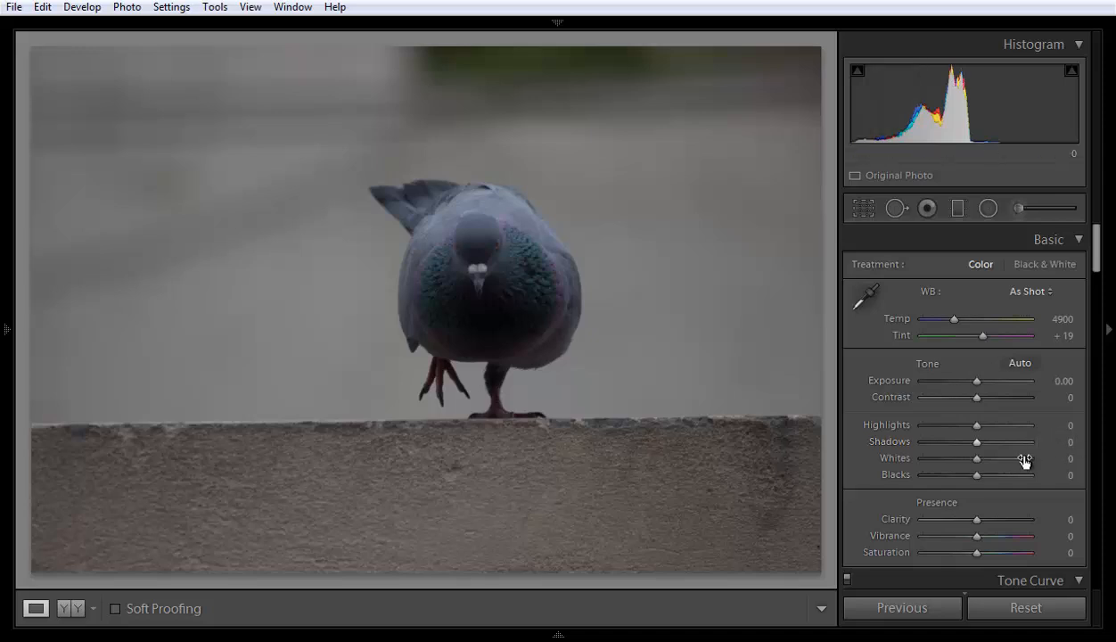
{"action": "mouse_move", "coordinate": [978, 446]}
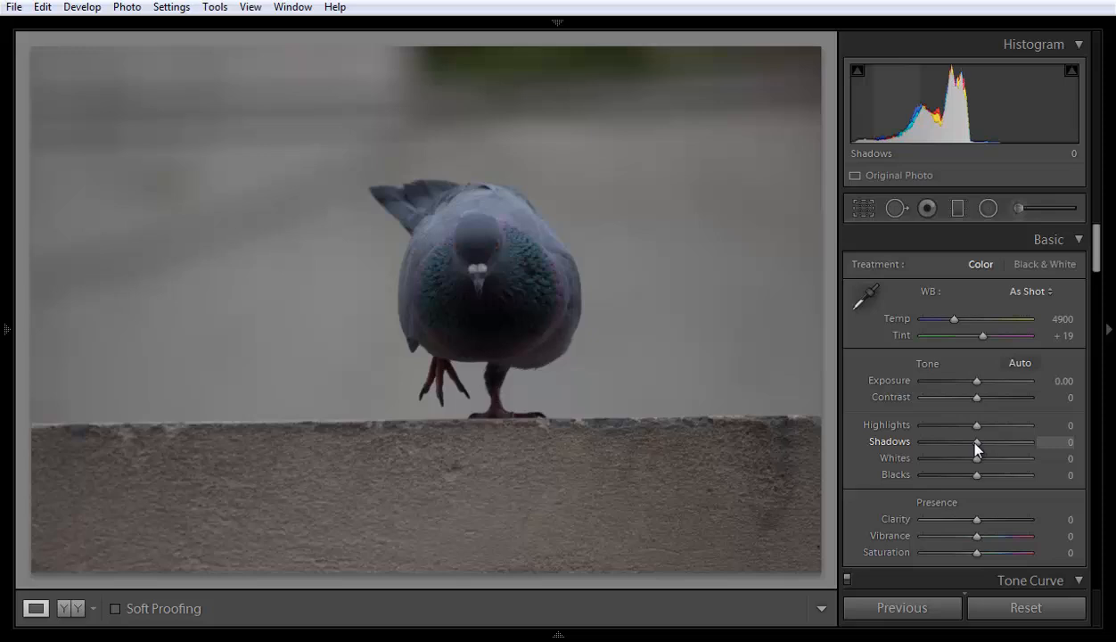
Step: Raise Shadows on the pigeon photo to +95 to brighten the dark areas
{"action": "left_click_drag", "start_coordinate": [977, 442], "coordinate": [992, 442]}
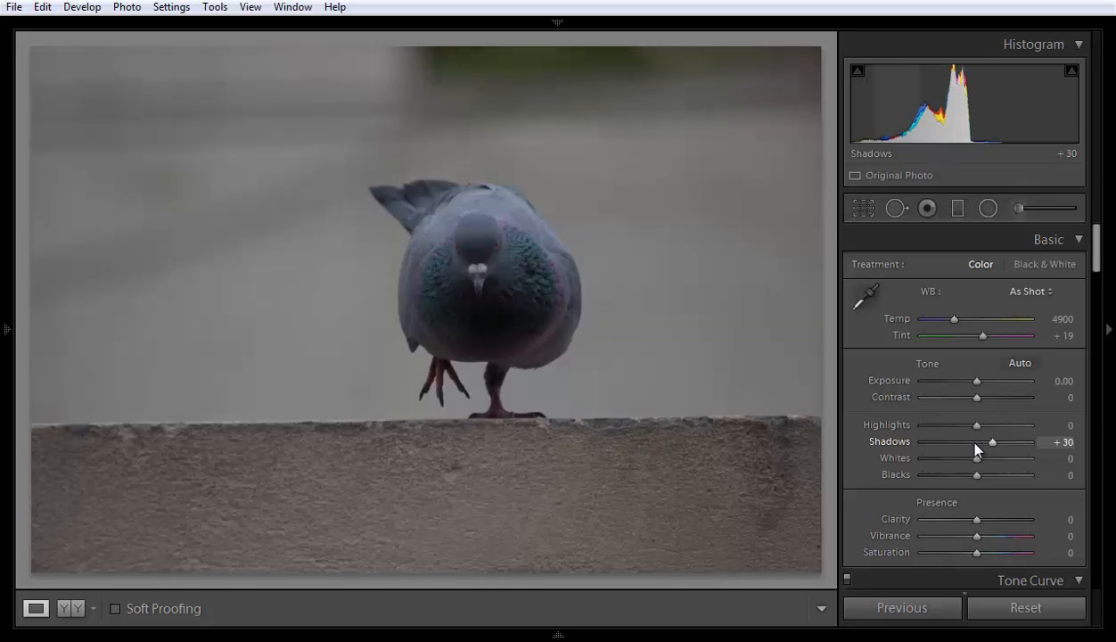
{"action": "left_click_drag", "start_coordinate": [992, 442], "coordinate": [1024, 442]}
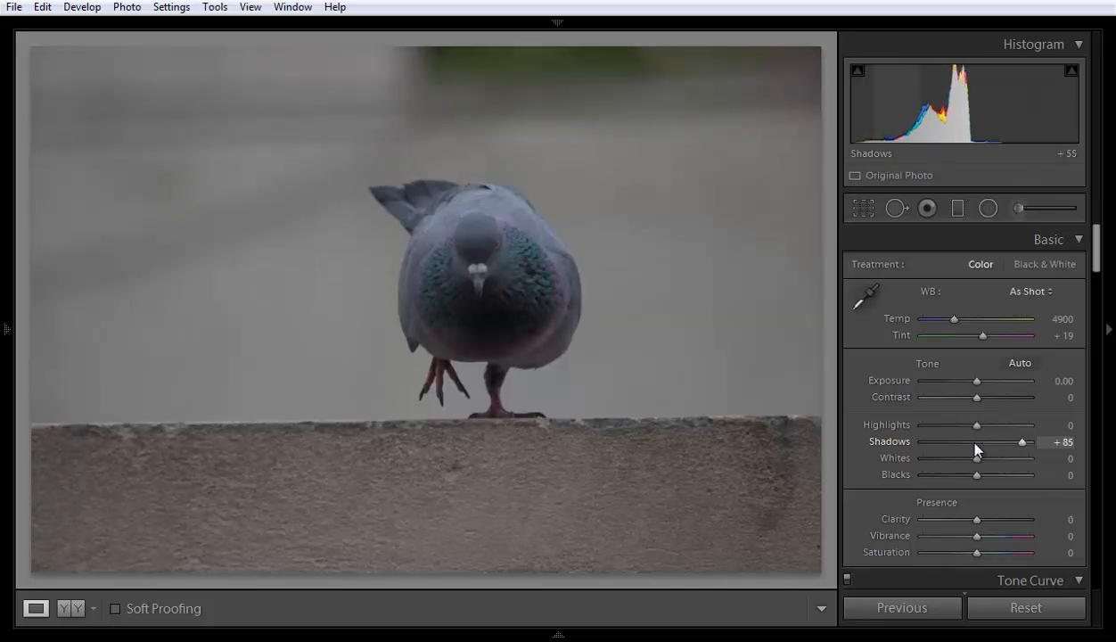
{"action": "left_click_drag", "start_coordinate": [1023, 443], "coordinate": [1035, 442]}
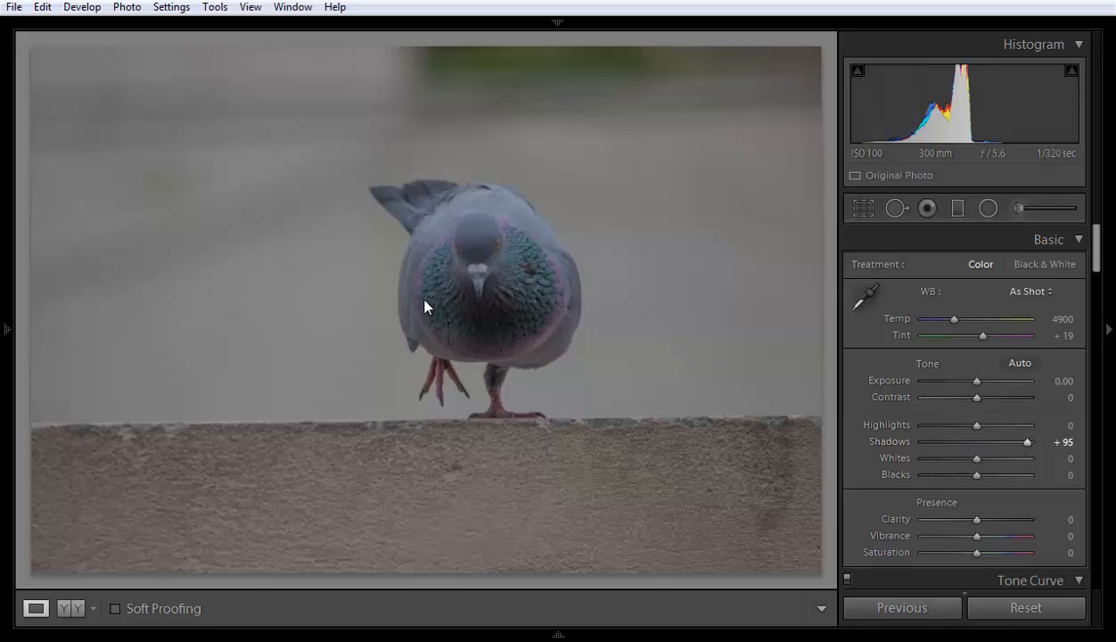
{"action": "mouse_move", "coordinate": [496, 289]}
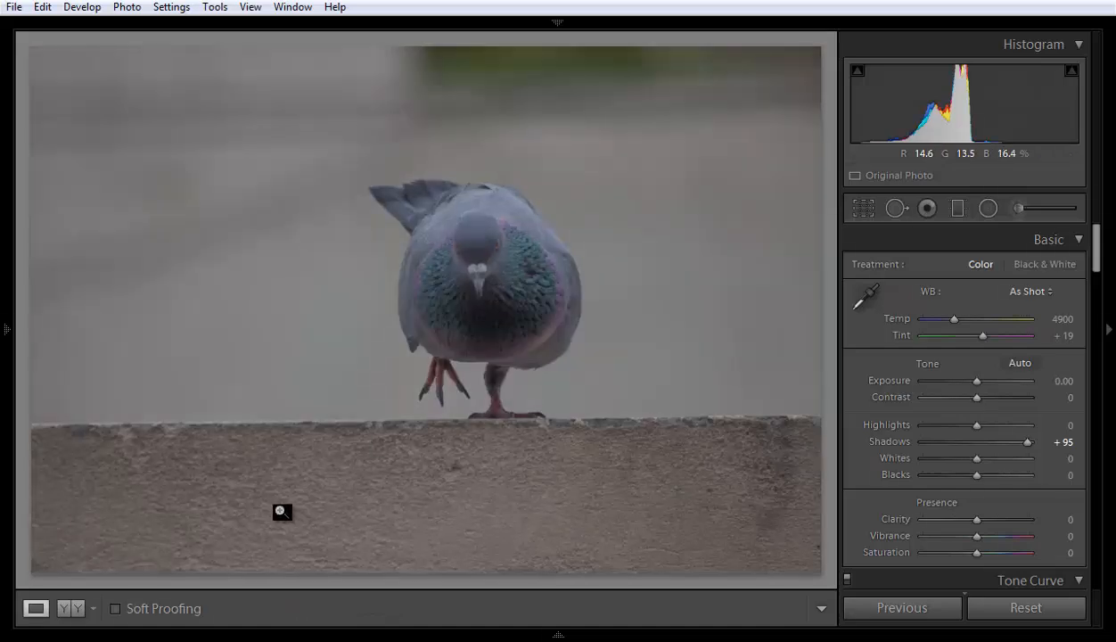
{"action": "left_click", "coordinate": [71, 609]}
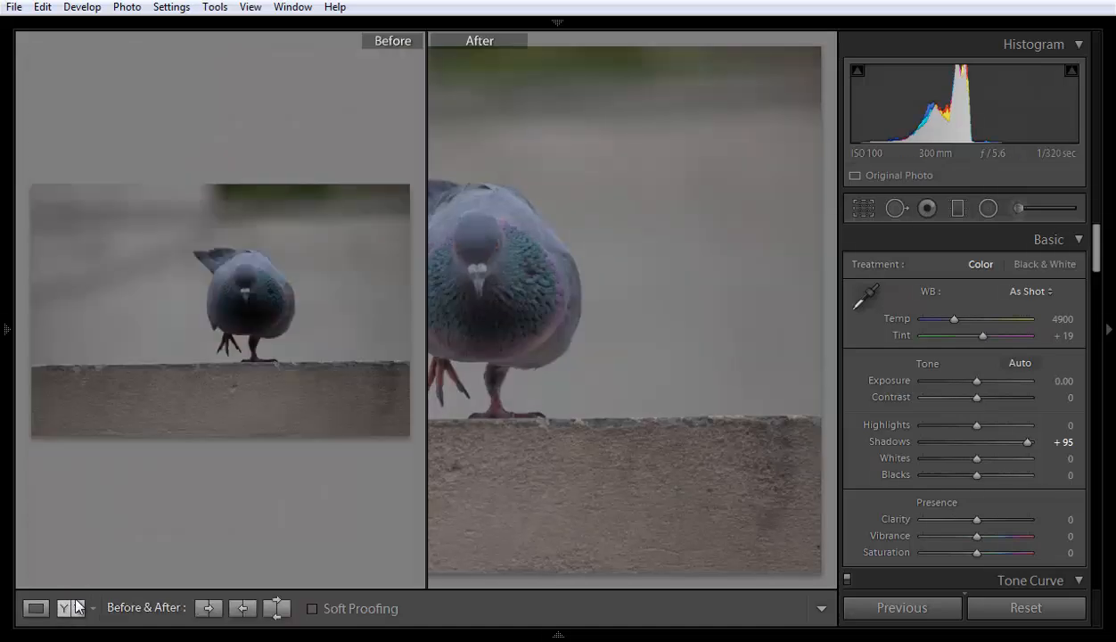
{"action": "left_click", "coordinate": [71, 608]}
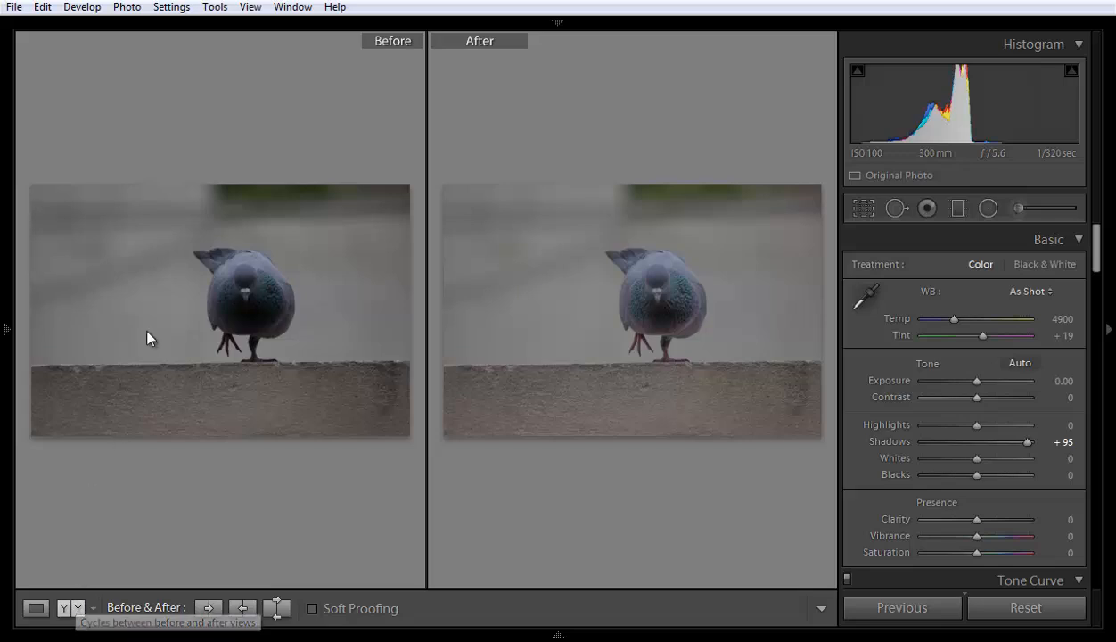
{"action": "mouse_move", "coordinate": [37, 606]}
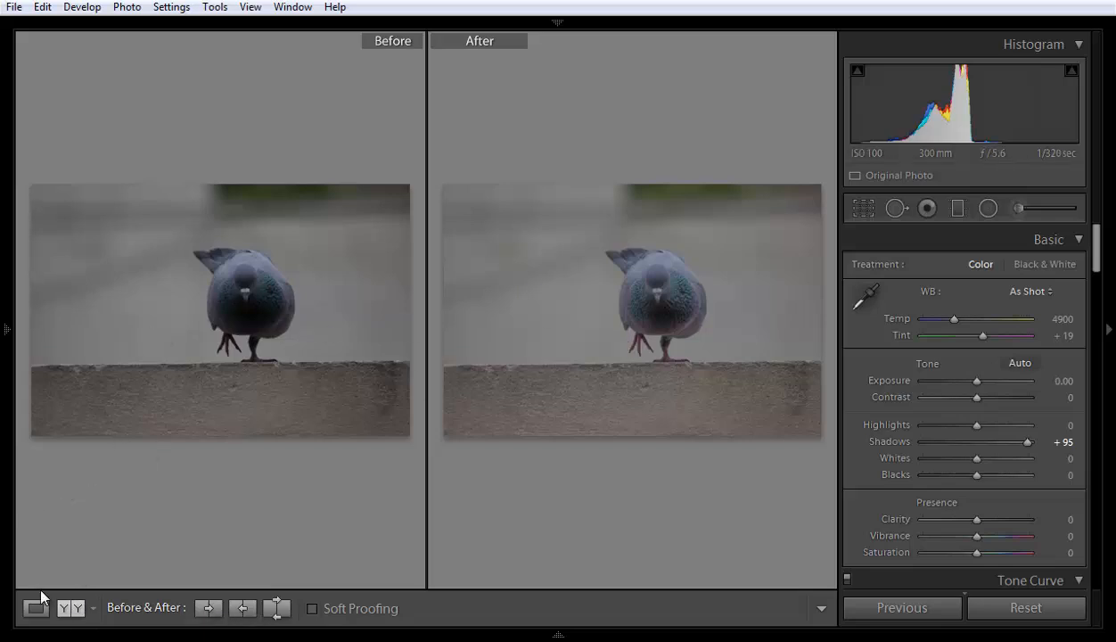
{"action": "left_click", "coordinate": [36, 608]}
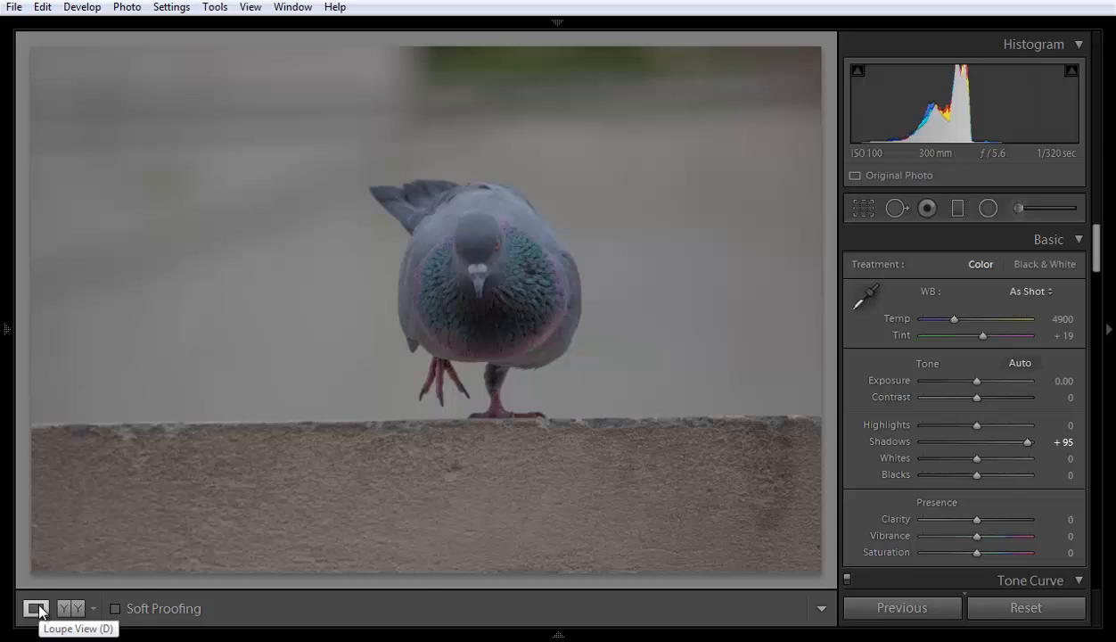
{"action": "mouse_move", "coordinate": [864, 633]}
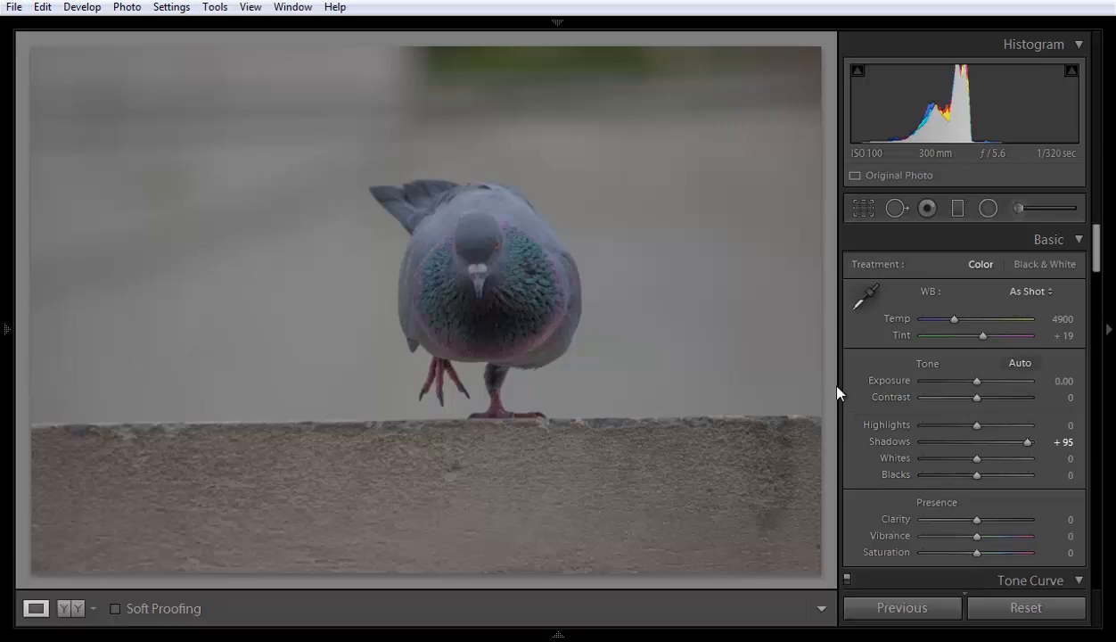
{"action": "mouse_move", "coordinate": [1030, 449]}
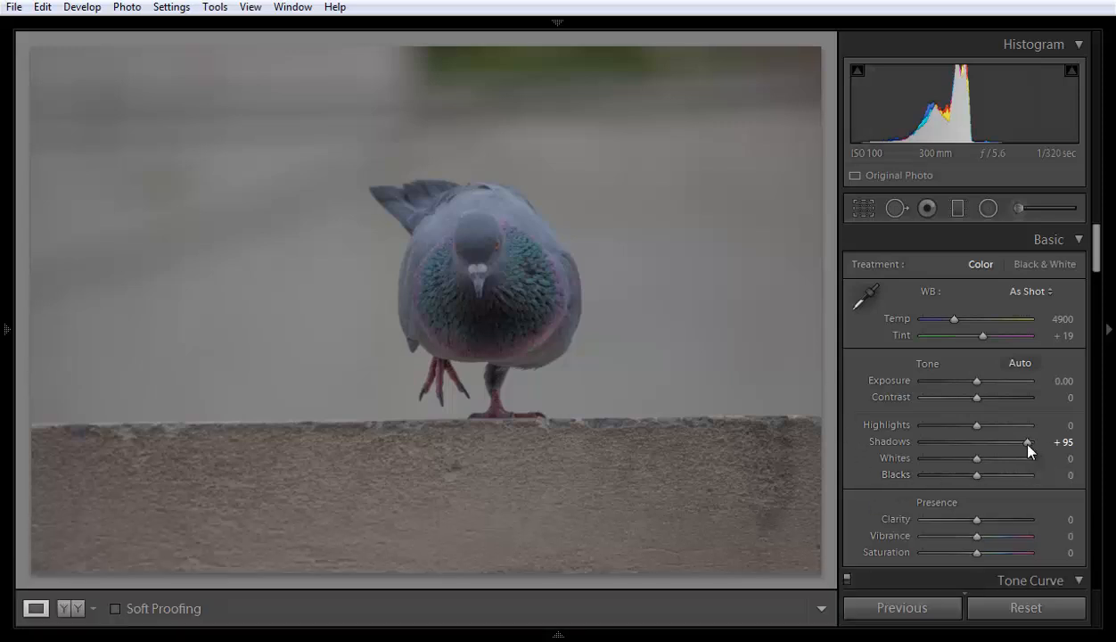
Step: Push Shadows on the pigeon photo to the maximum +100
{"action": "left_click_drag", "start_coordinate": [1026, 442], "coordinate": [1035, 442]}
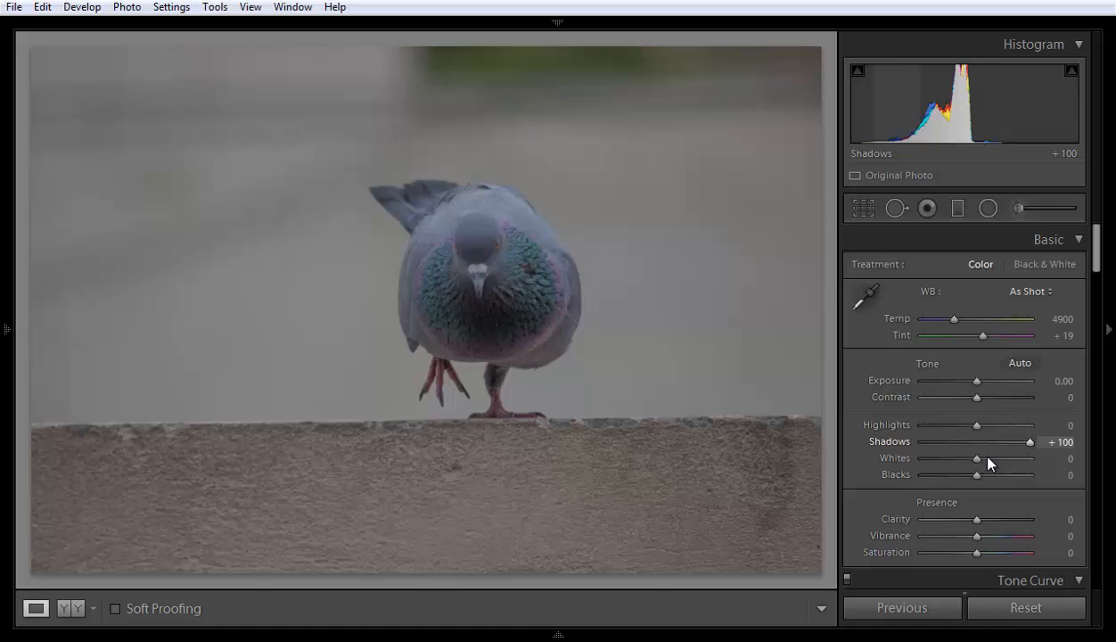
{"action": "mouse_move", "coordinate": [542, 322]}
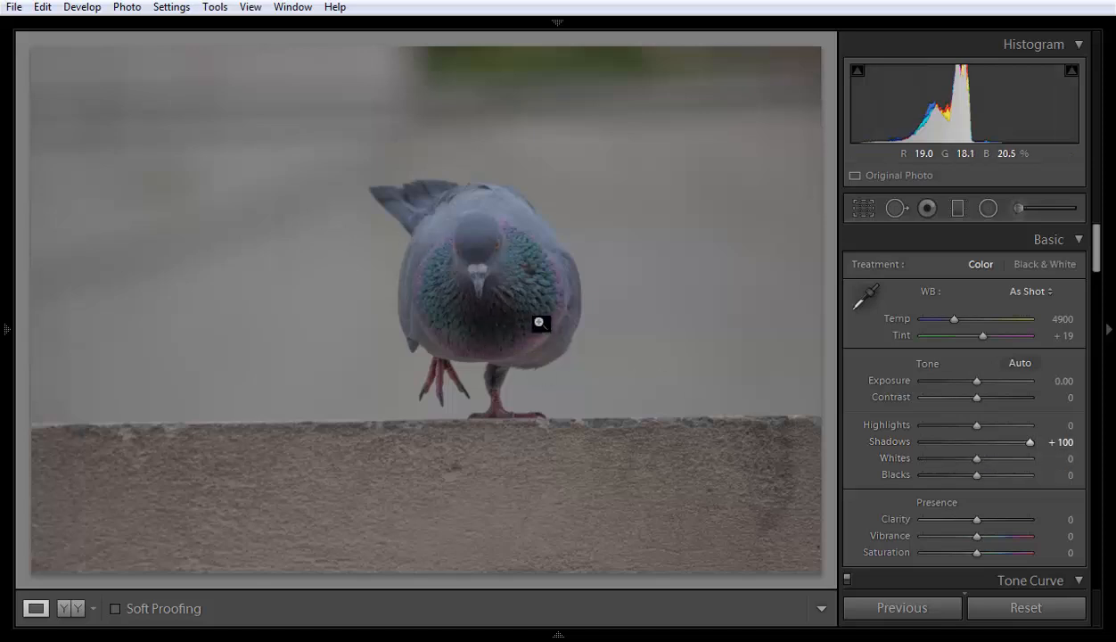
{"action": "mouse_move", "coordinate": [492, 302]}
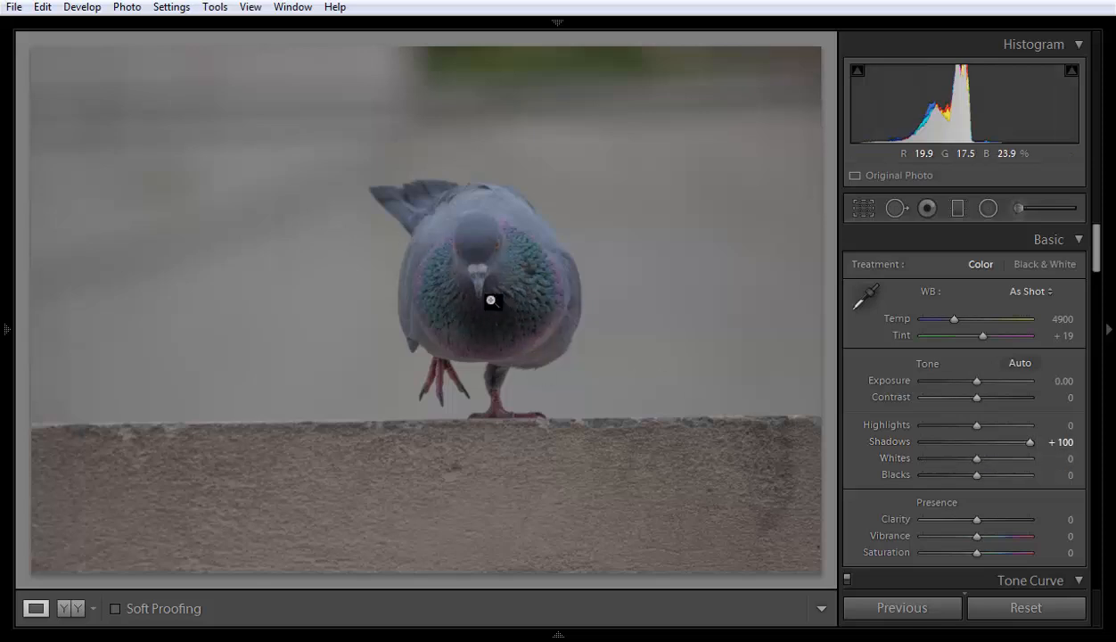
{"action": "mouse_move", "coordinate": [535, 307]}
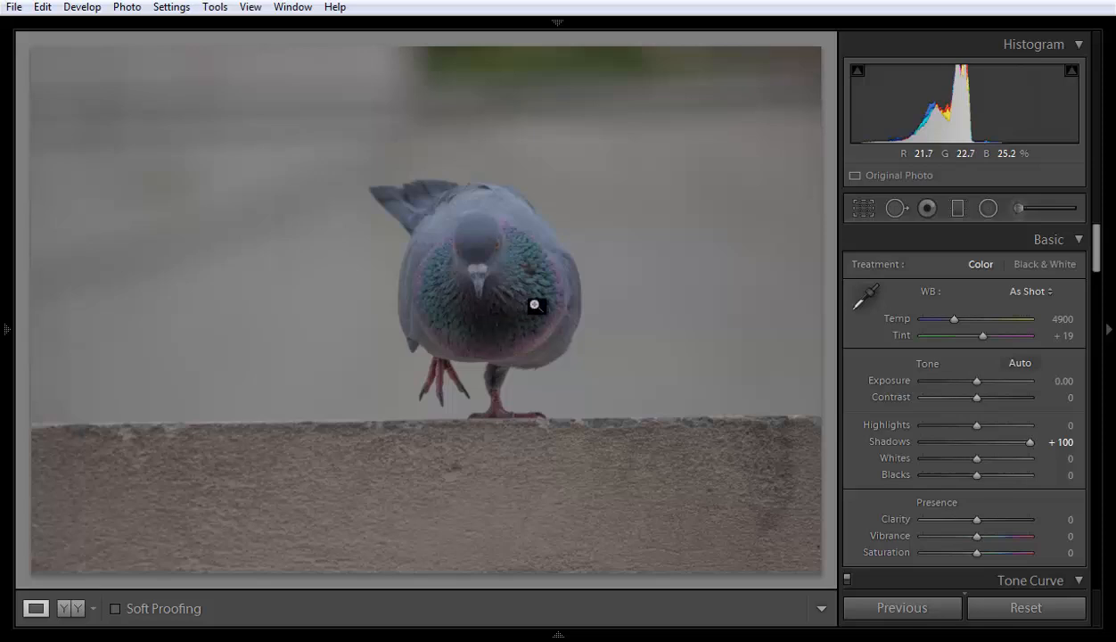
{"action": "mouse_move", "coordinate": [978, 467]}
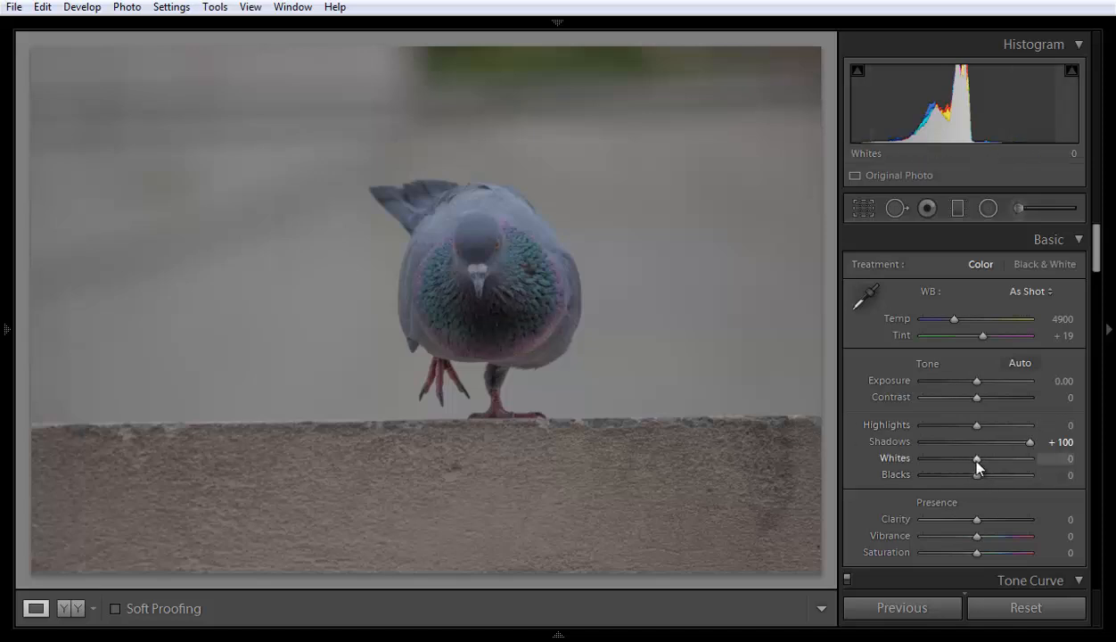
{"action": "left_click_drag", "start_coordinate": [978, 457], "coordinate": [981, 456]}
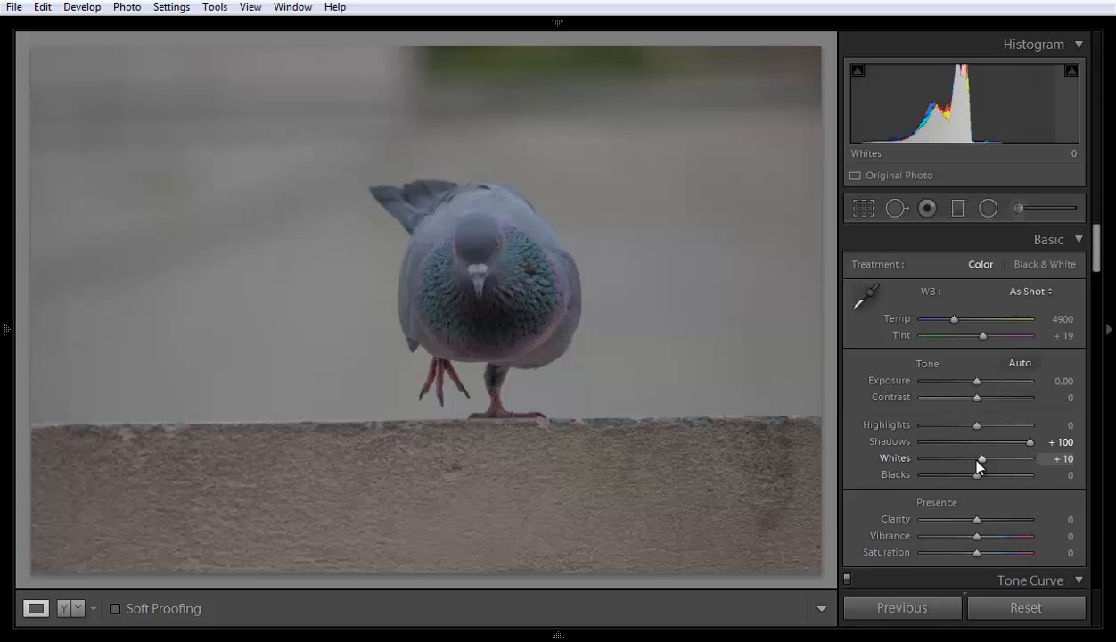
{"action": "left_click_drag", "start_coordinate": [981, 458], "coordinate": [995, 458]}
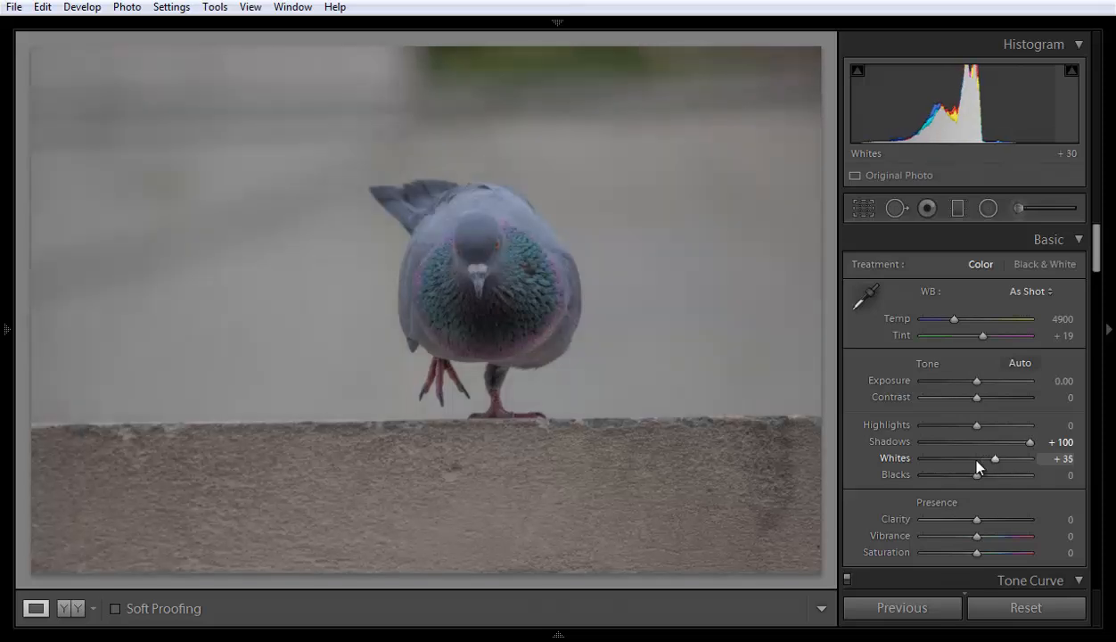
{"action": "left_click_drag", "start_coordinate": [995, 458], "coordinate": [1004, 458]}
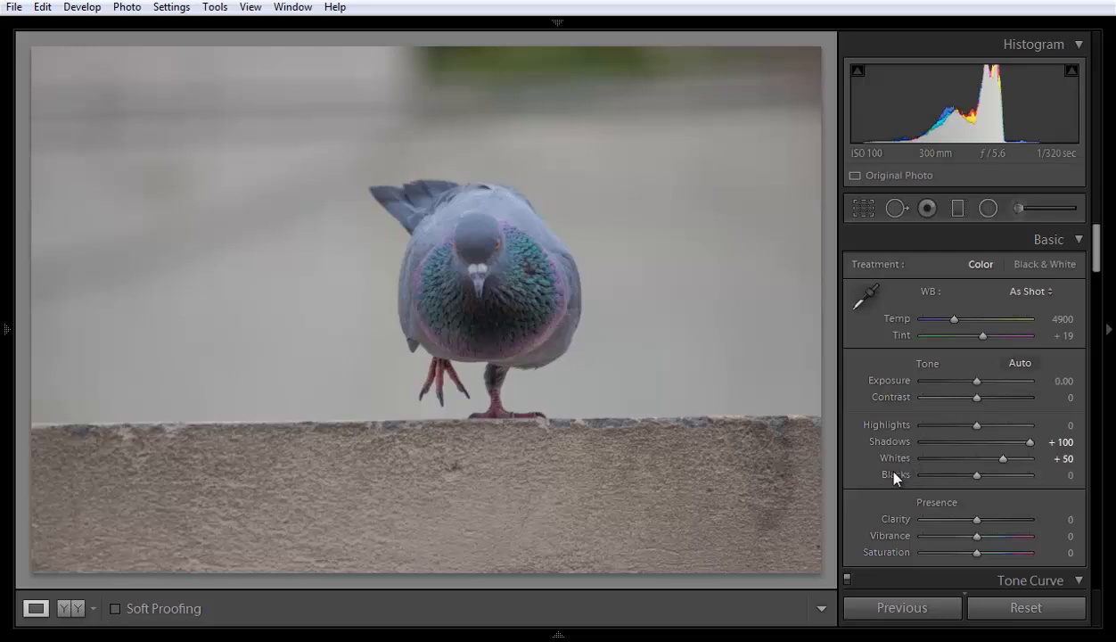
{"action": "mouse_move", "coordinate": [899, 482]}
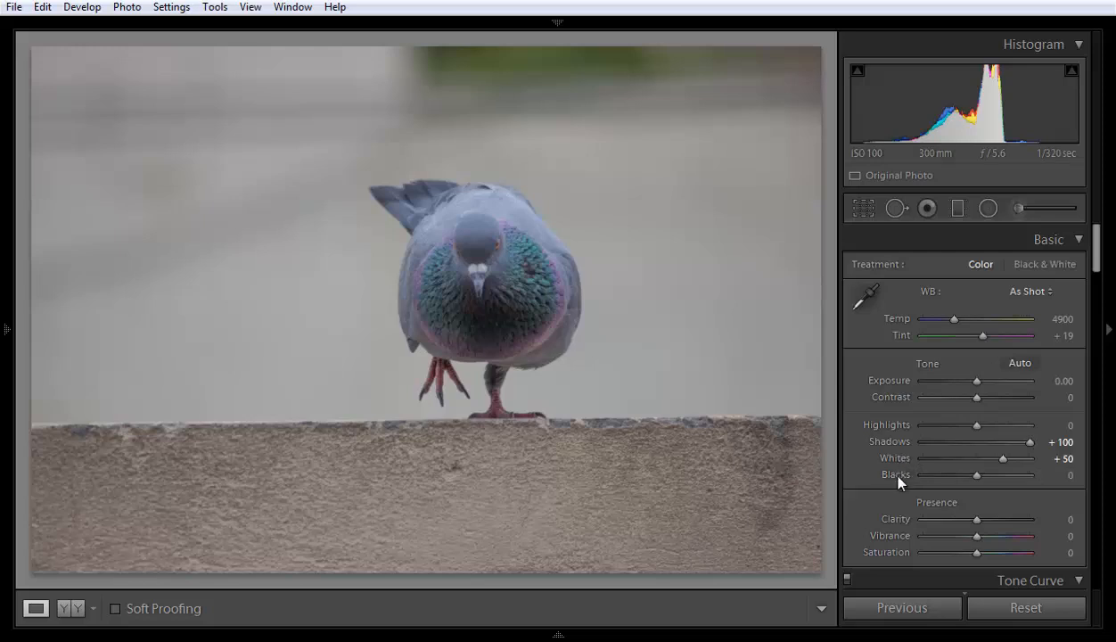
{"action": "mouse_move", "coordinate": [919, 425]}
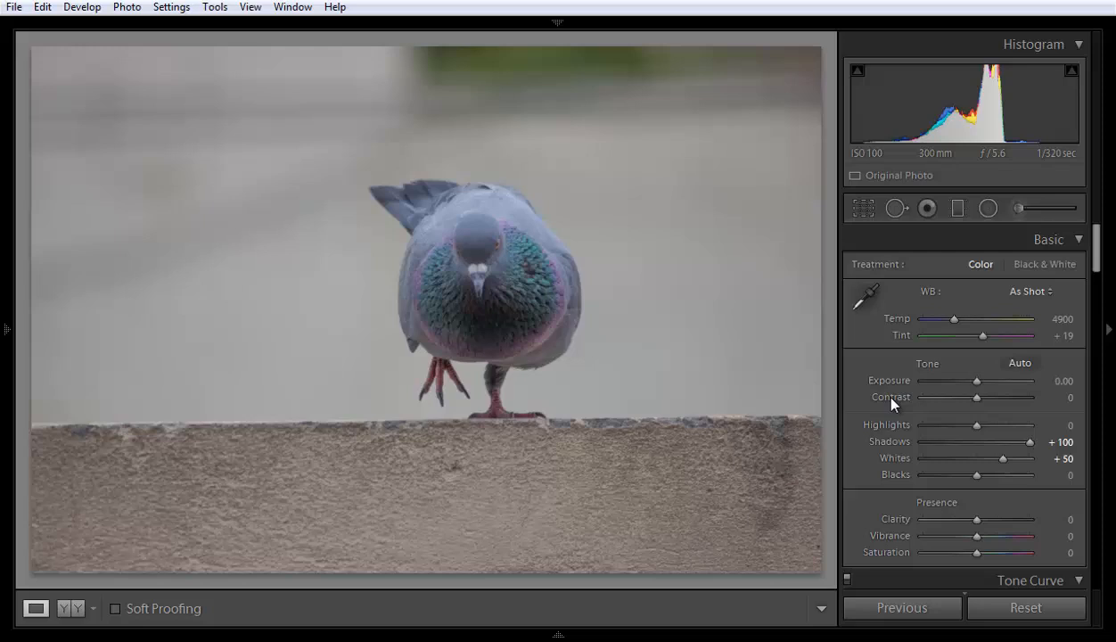
{"action": "mouse_move", "coordinate": [895, 405]}
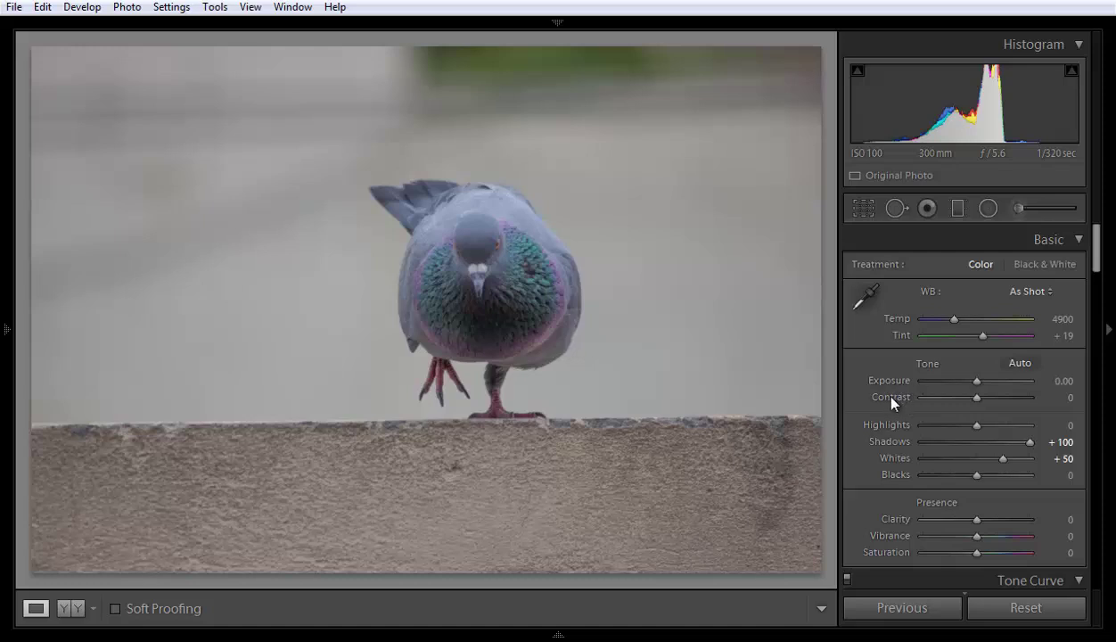
{"action": "mouse_move", "coordinate": [890, 453]}
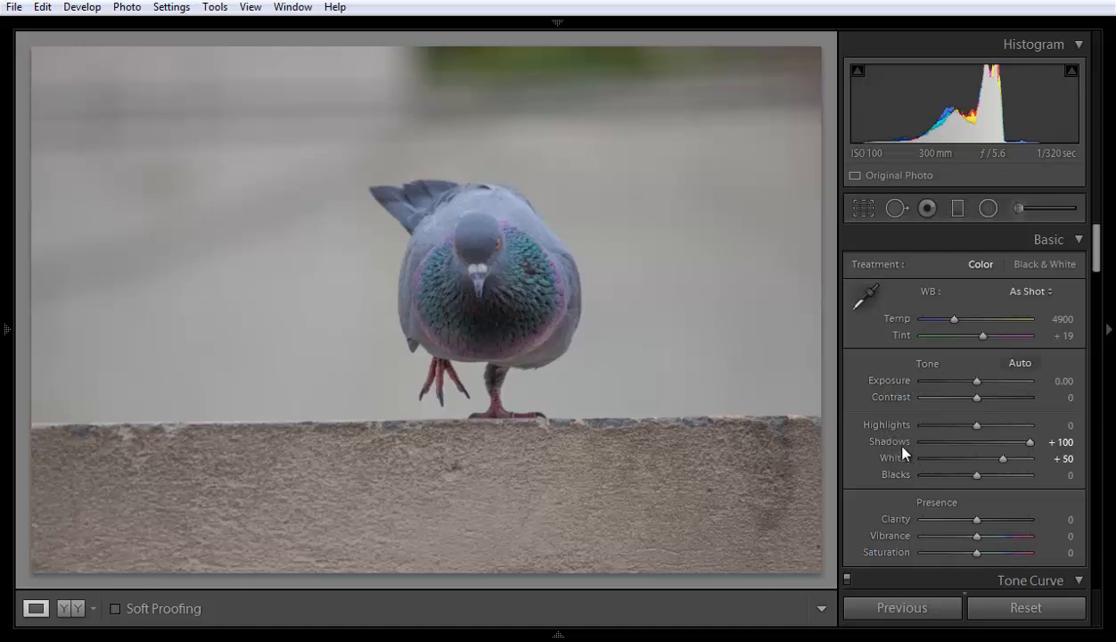
{"action": "mouse_move", "coordinate": [898, 478]}
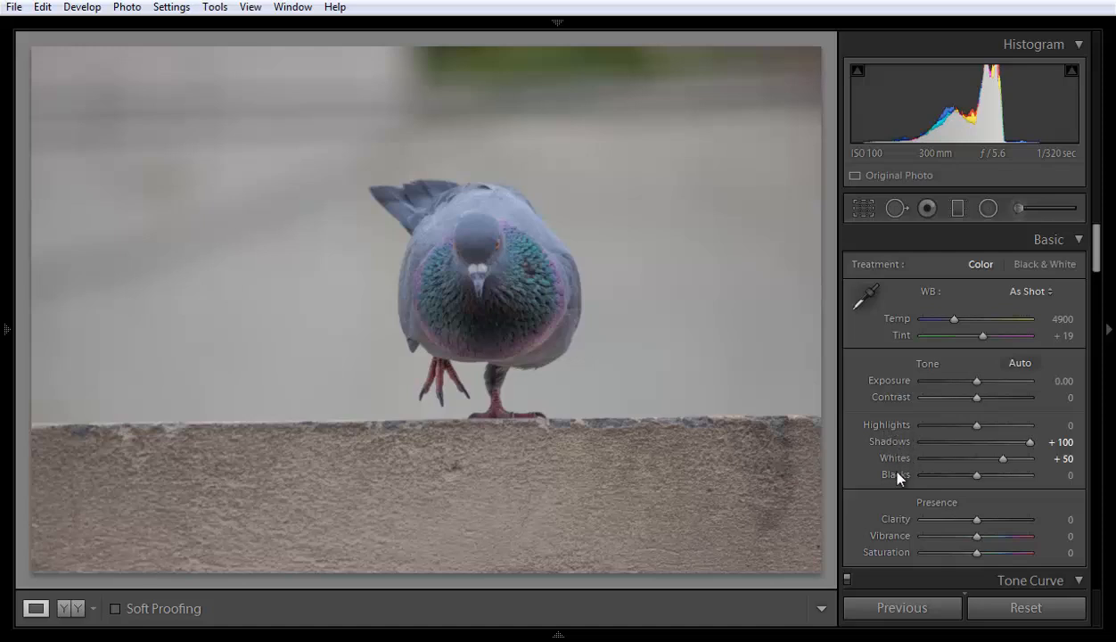
{"action": "mouse_move", "coordinate": [1006, 464]}
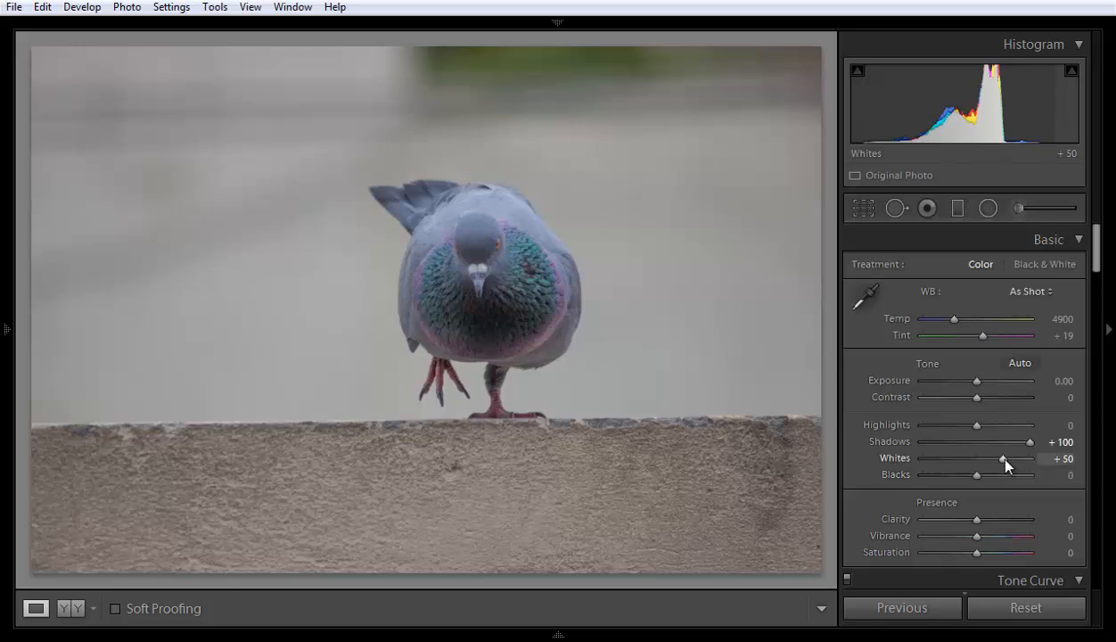
Step: Push Whites up past +80 while previewing clipping until the pigeon starts to clip
{"action": "left_click_drag", "start_coordinate": [1002, 458], "coordinate": [1013, 458]}
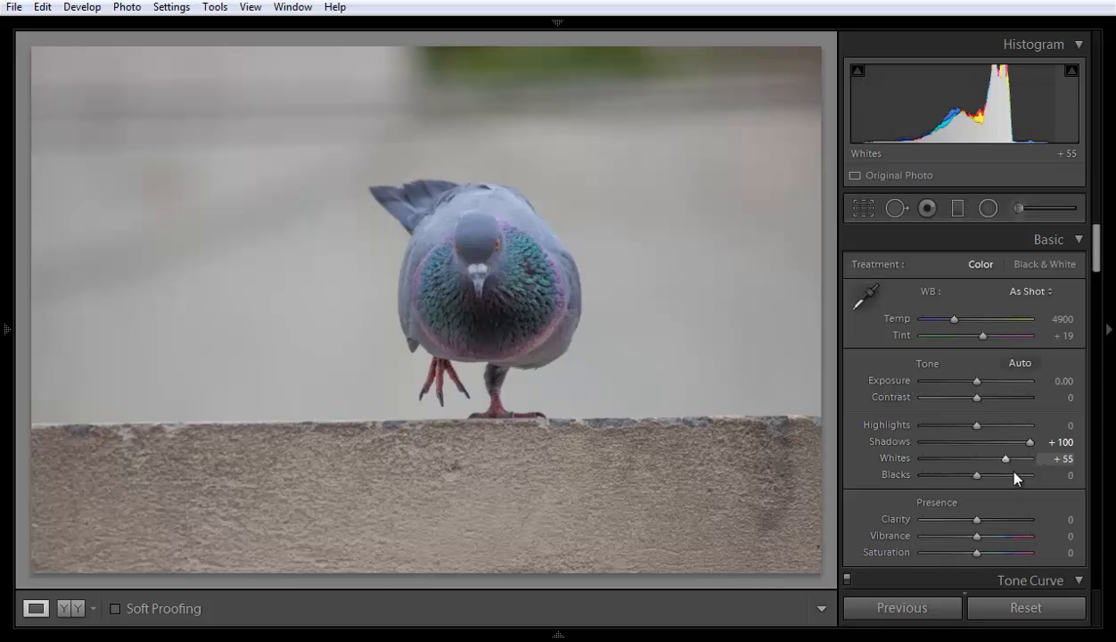
{"action": "left_click_drag", "start_coordinate": [1013, 457], "coordinate": [1008, 456]}
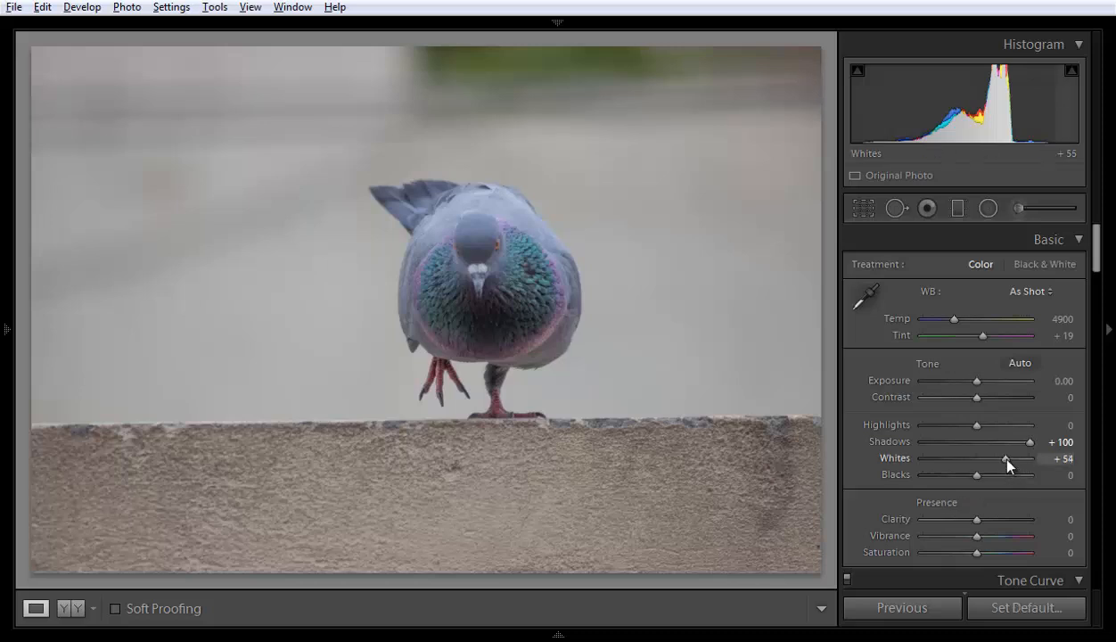
{"action": "left_click_drag", "start_coordinate": [1006, 456], "coordinate": [999, 457]}
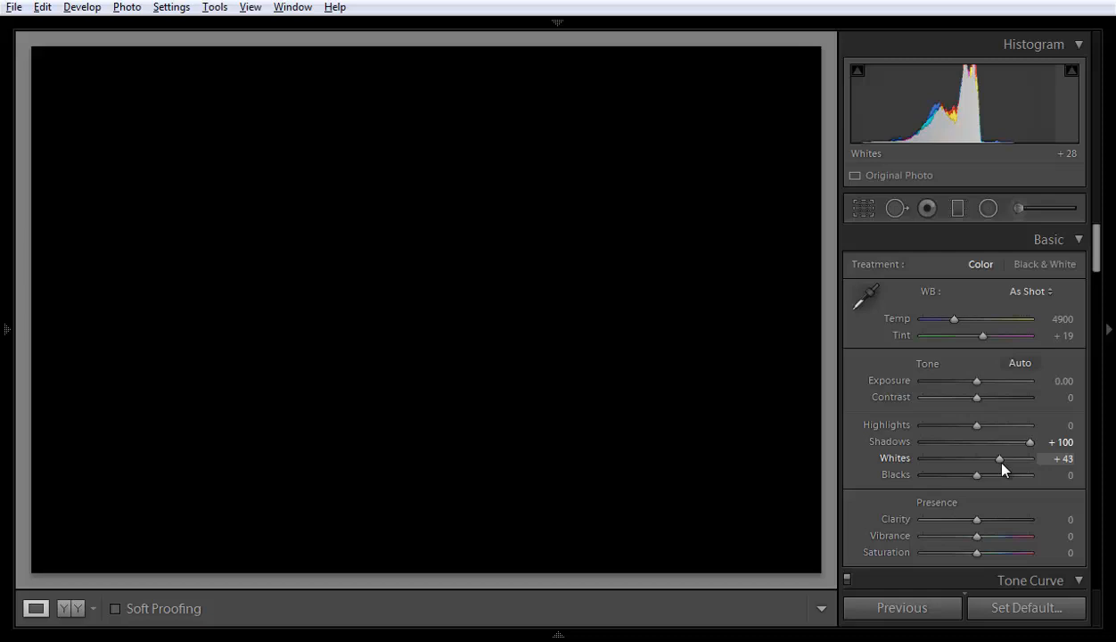
{"action": "left_click_drag", "start_coordinate": [999, 457], "coordinate": [1015, 456]}
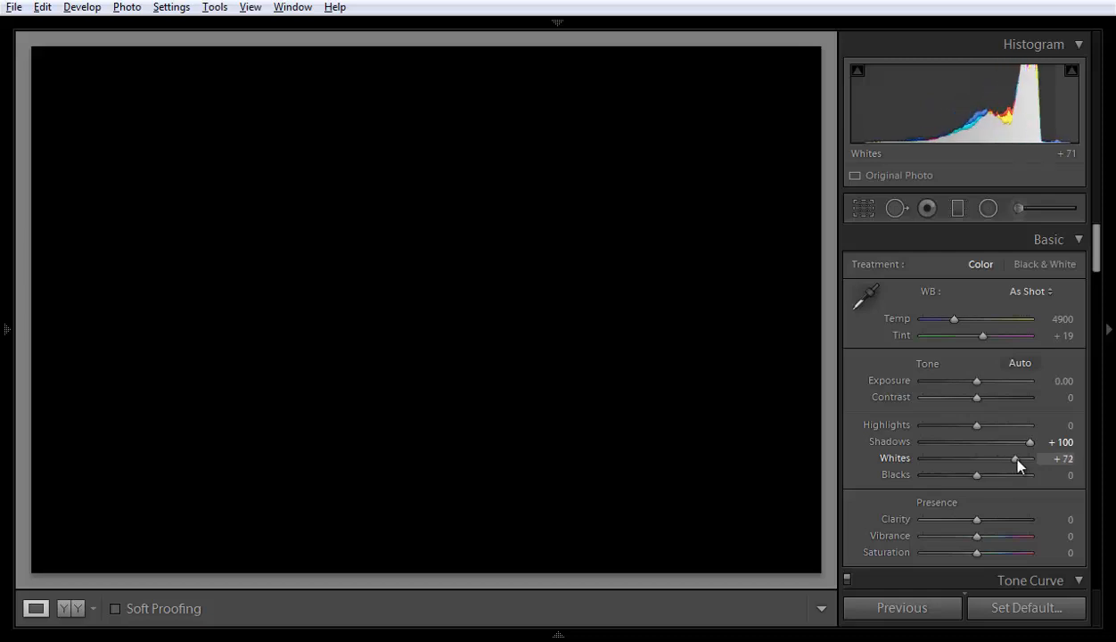
{"action": "left_click_drag", "start_coordinate": [1015, 458], "coordinate": [1023, 458]}
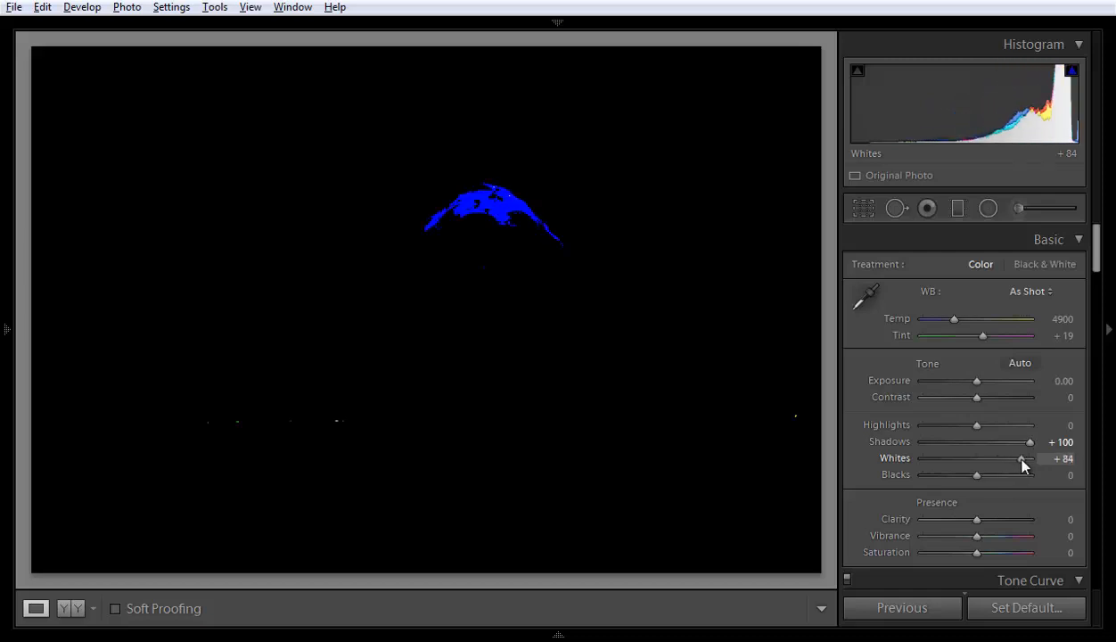
Step: Ease Whites back below clipping and settle them at about +66
{"action": "left_click_drag", "start_coordinate": [1024, 457], "coordinate": [1020, 457]}
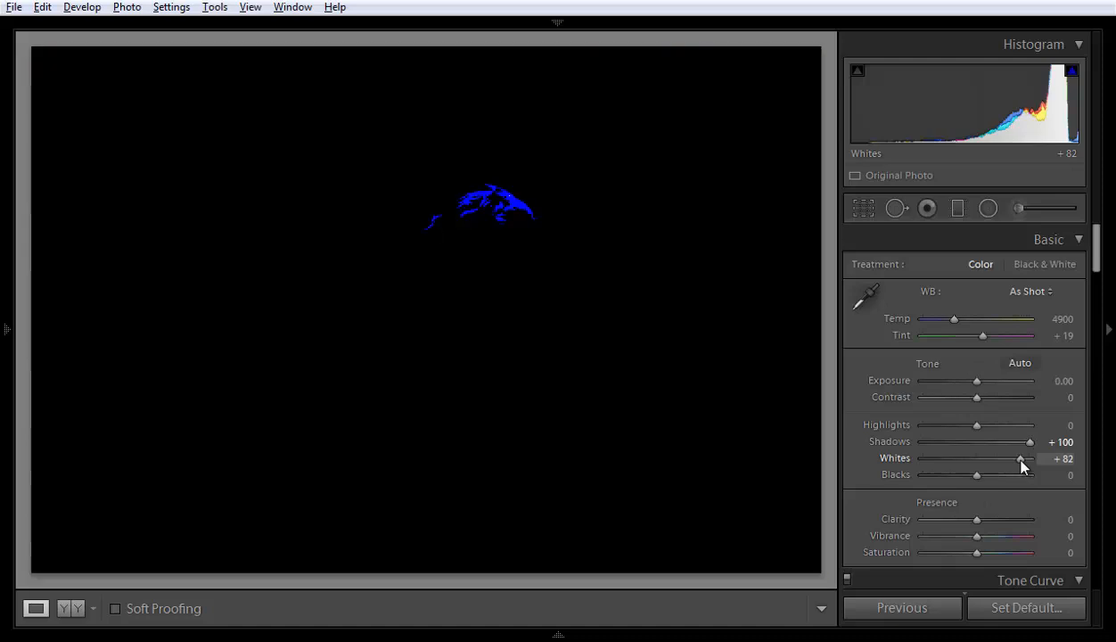
{"action": "left_click_drag", "start_coordinate": [1024, 458], "coordinate": [1018, 458]}
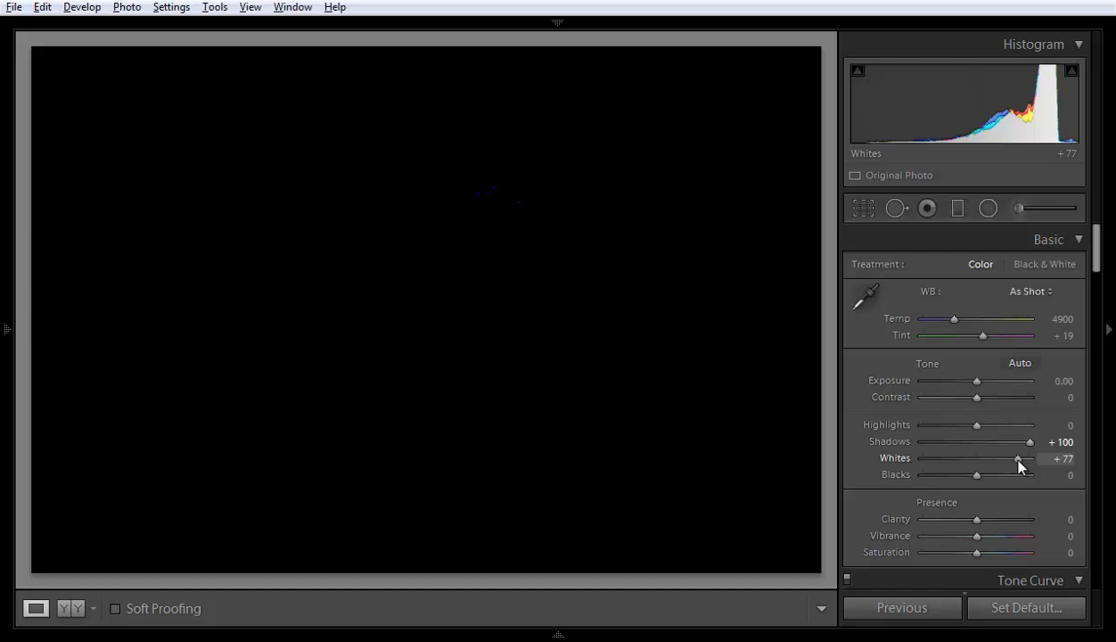
{"action": "left_click_drag", "start_coordinate": [1017, 458], "coordinate": [1013, 459]}
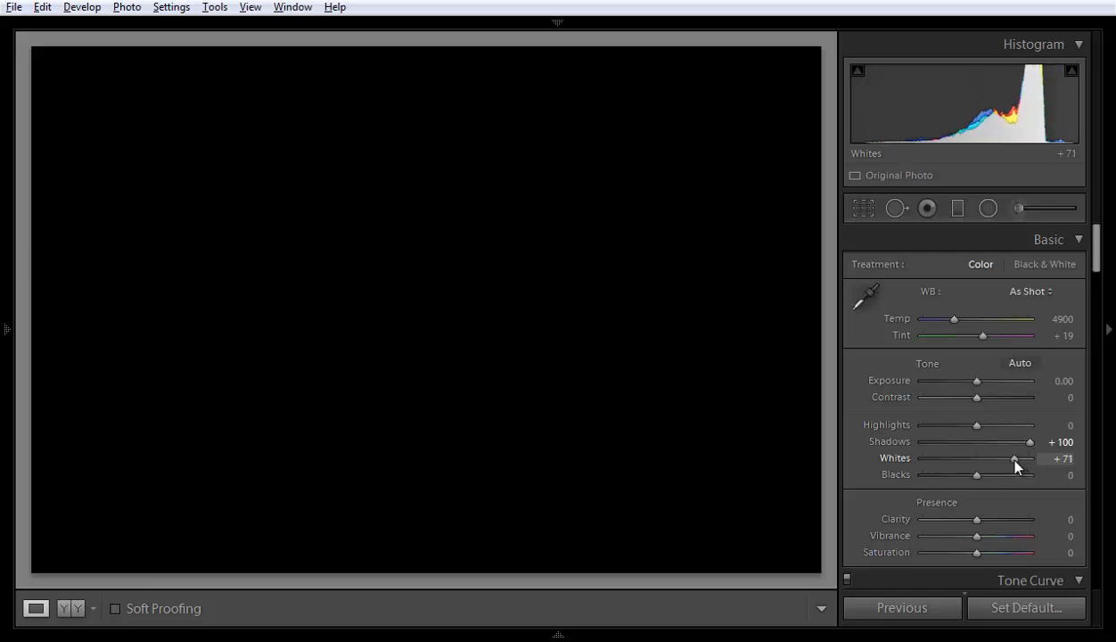
{"action": "left_click_drag", "start_coordinate": [1013, 459], "coordinate": [1007, 458]}
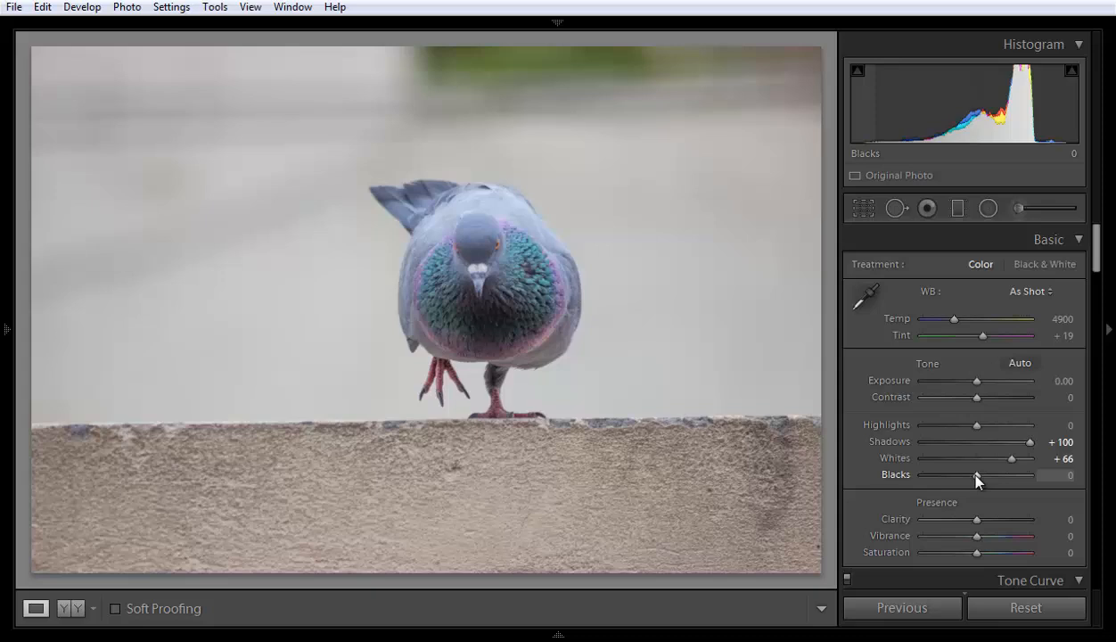
Step: Lower Blacks on the pigeon photo to -30 for deeper dark tones
{"action": "left_click_drag", "start_coordinate": [977, 475], "coordinate": [1008, 474]}
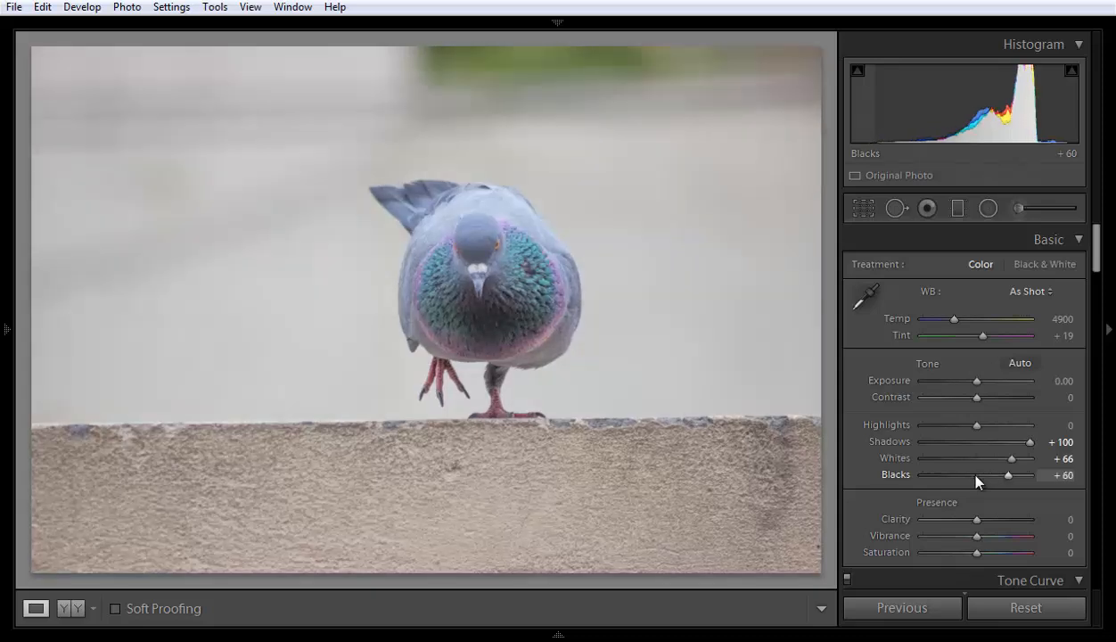
{"action": "left_click_drag", "start_coordinate": [1010, 474], "coordinate": [974, 475]}
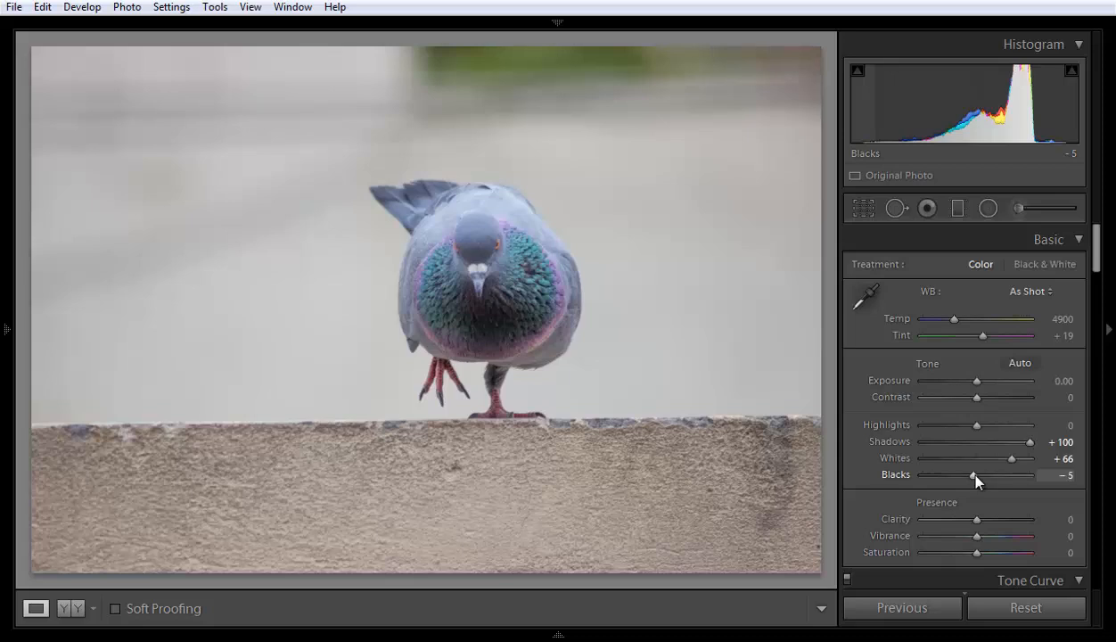
{"action": "left_click_drag", "start_coordinate": [974, 475], "coordinate": [959, 475]}
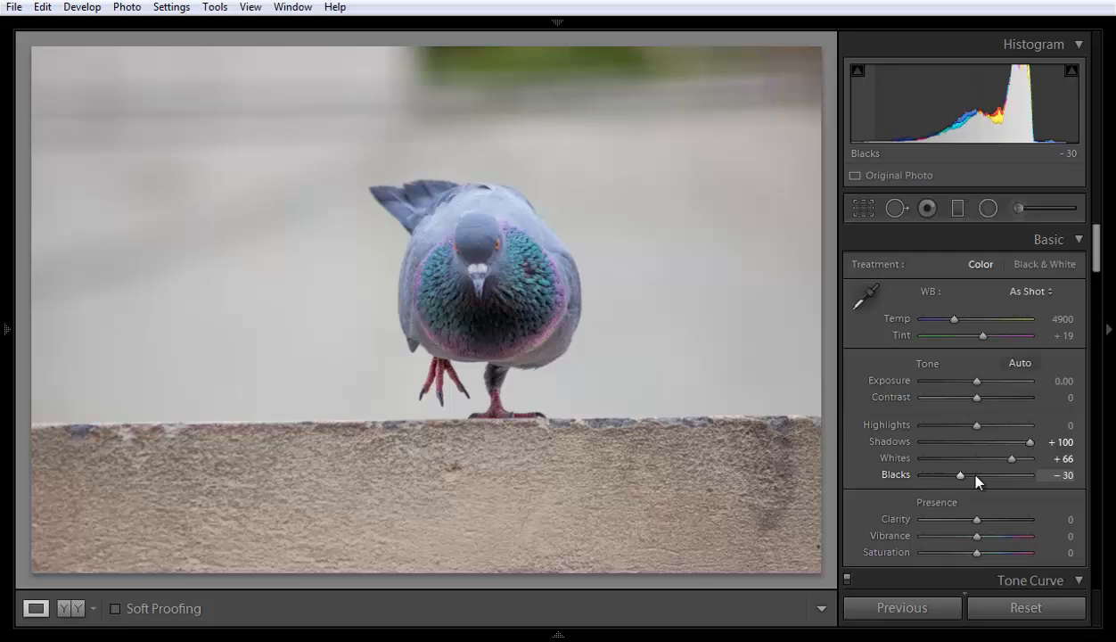
{"action": "mouse_move", "coordinate": [963, 424]}
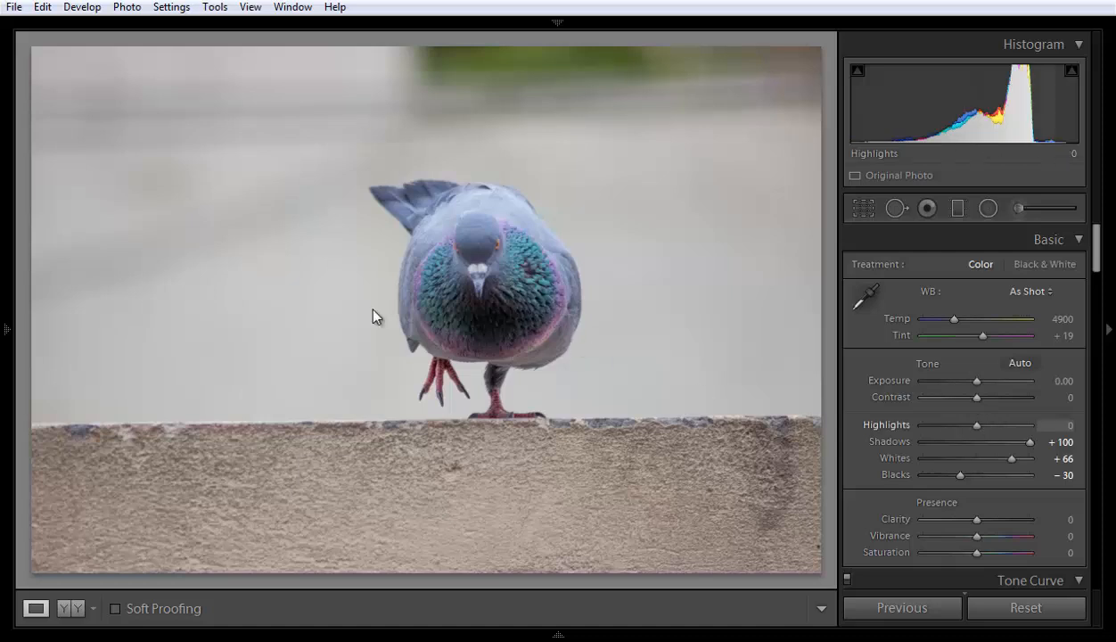
{"action": "mouse_move", "coordinate": [706, 243]}
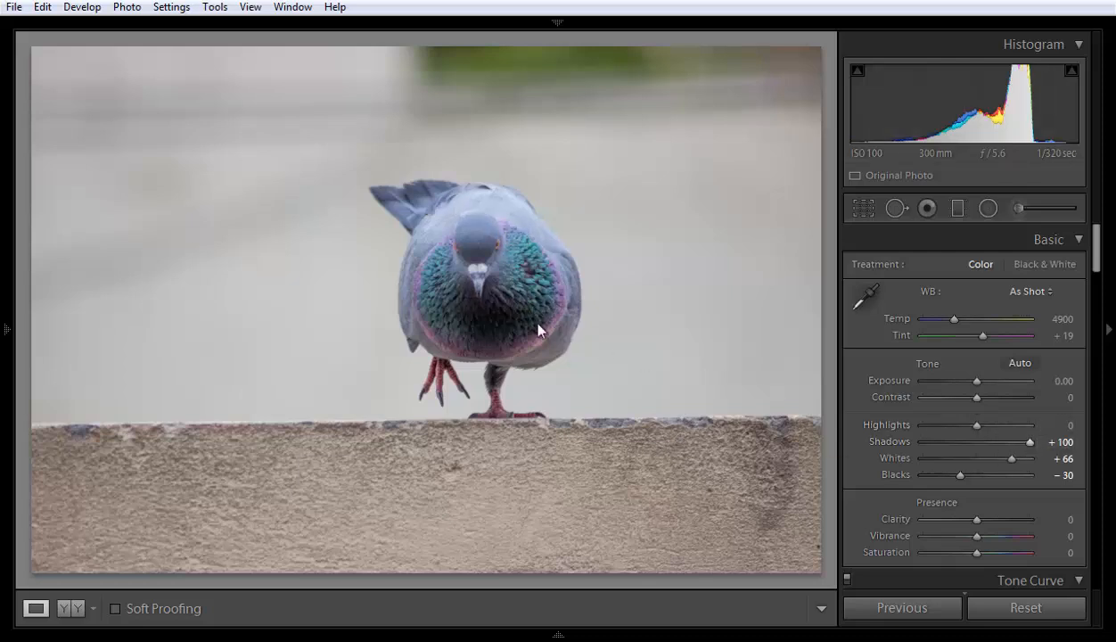
{"action": "mouse_move", "coordinate": [481, 253]}
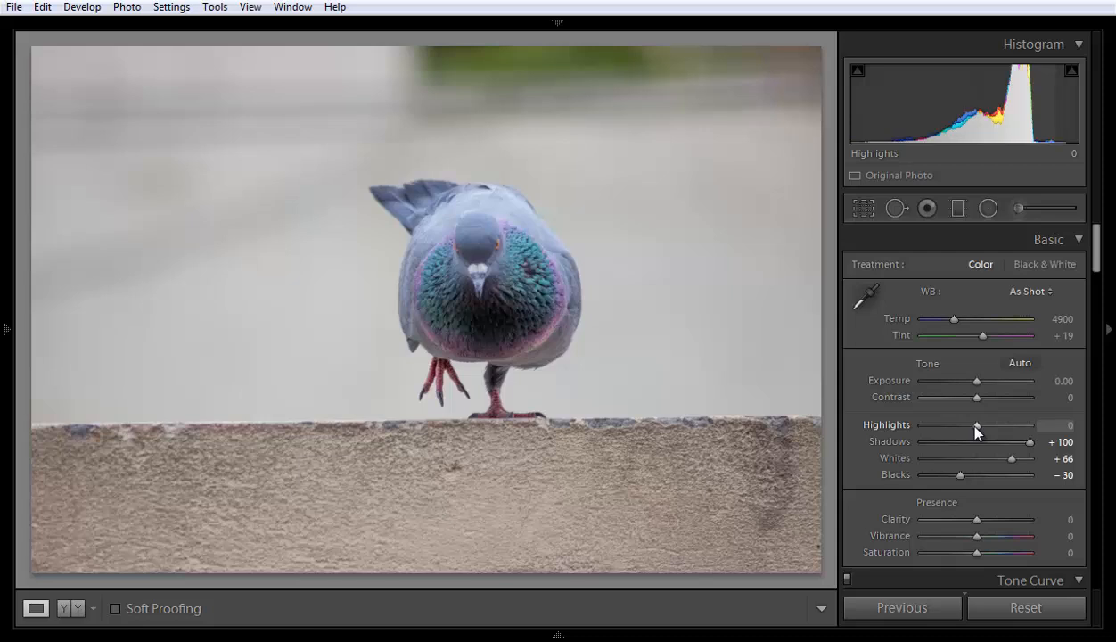
Step: Drag Highlights on the pigeon photo fully to its extreme to recover bright detail
{"action": "left_click_drag", "start_coordinate": [977, 425], "coordinate": [931, 425]}
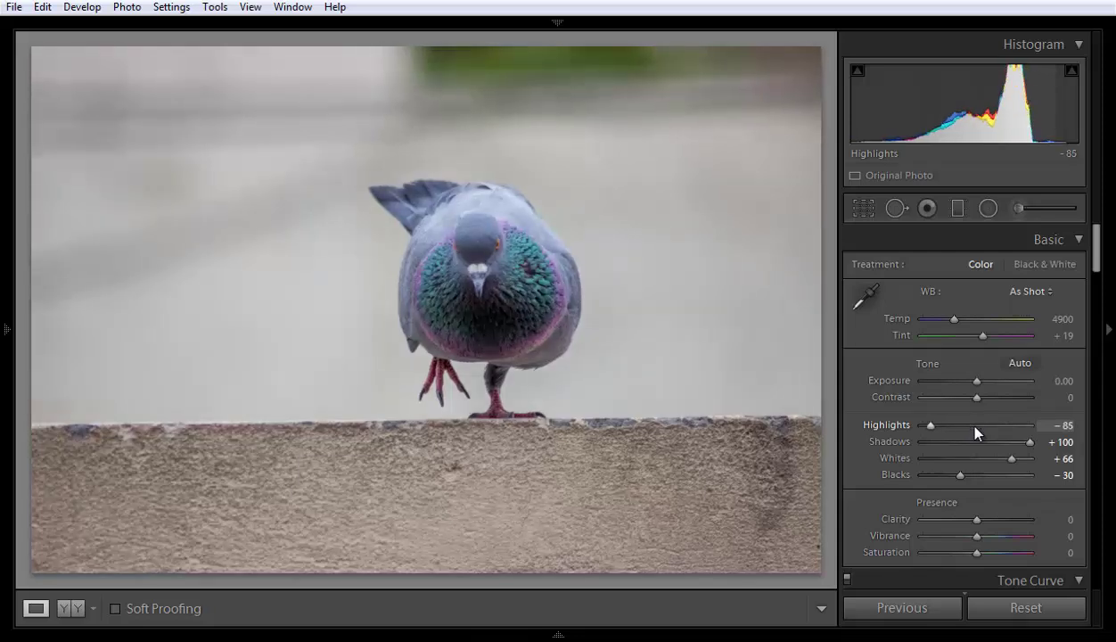
{"action": "left_click_drag", "start_coordinate": [931, 425], "coordinate": [924, 425]}
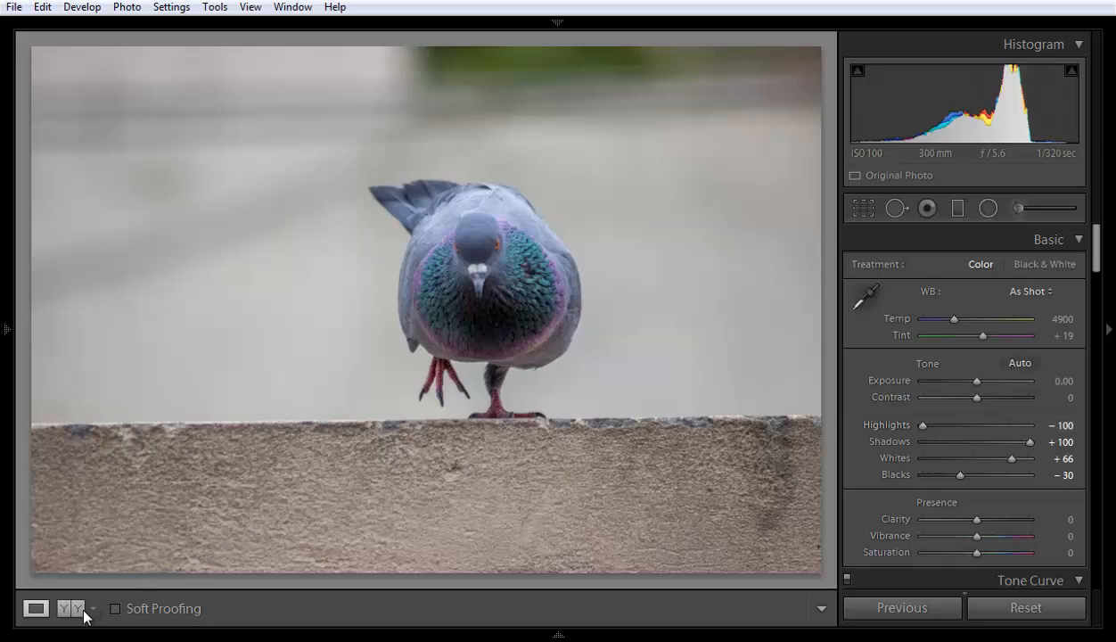
{"action": "left_click", "coordinate": [75, 610]}
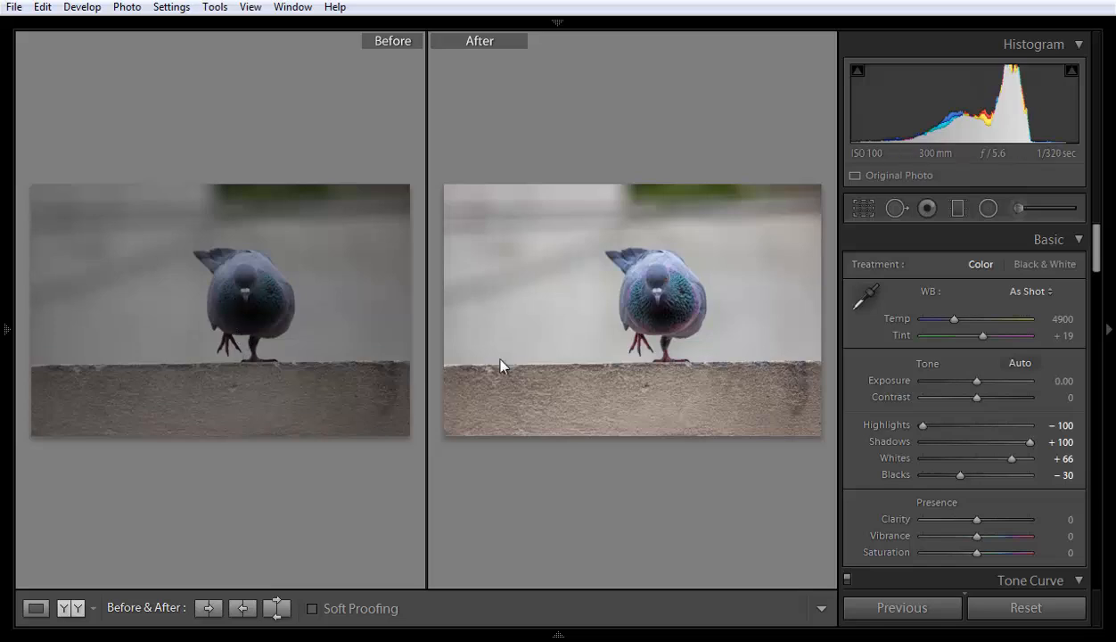
{"action": "mouse_move", "coordinate": [646, 306]}
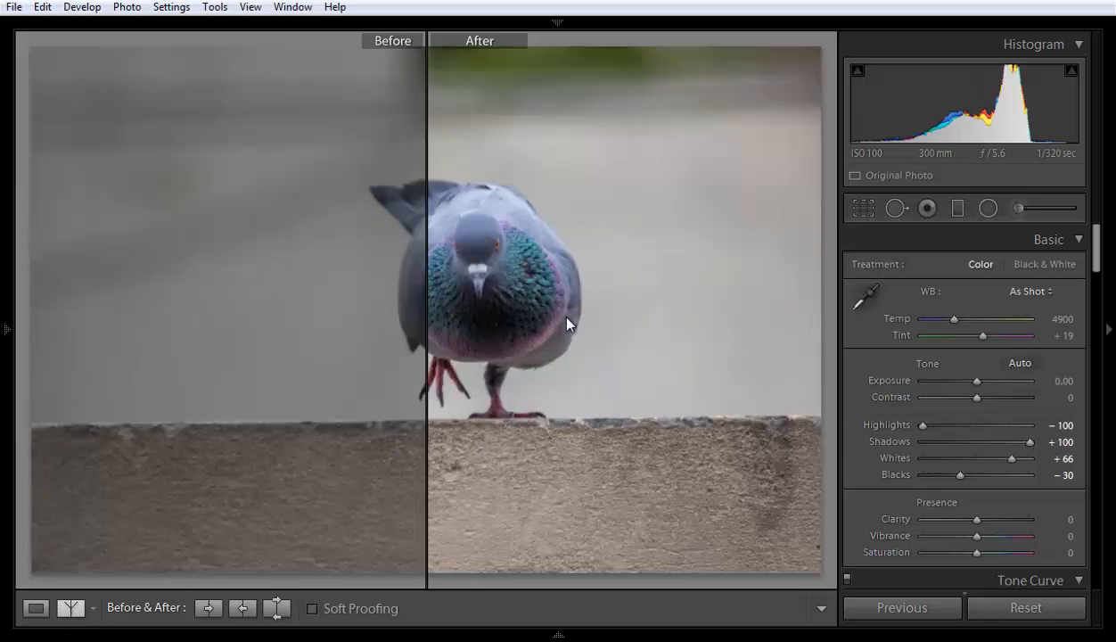
{"action": "mouse_move", "coordinate": [503, 256]}
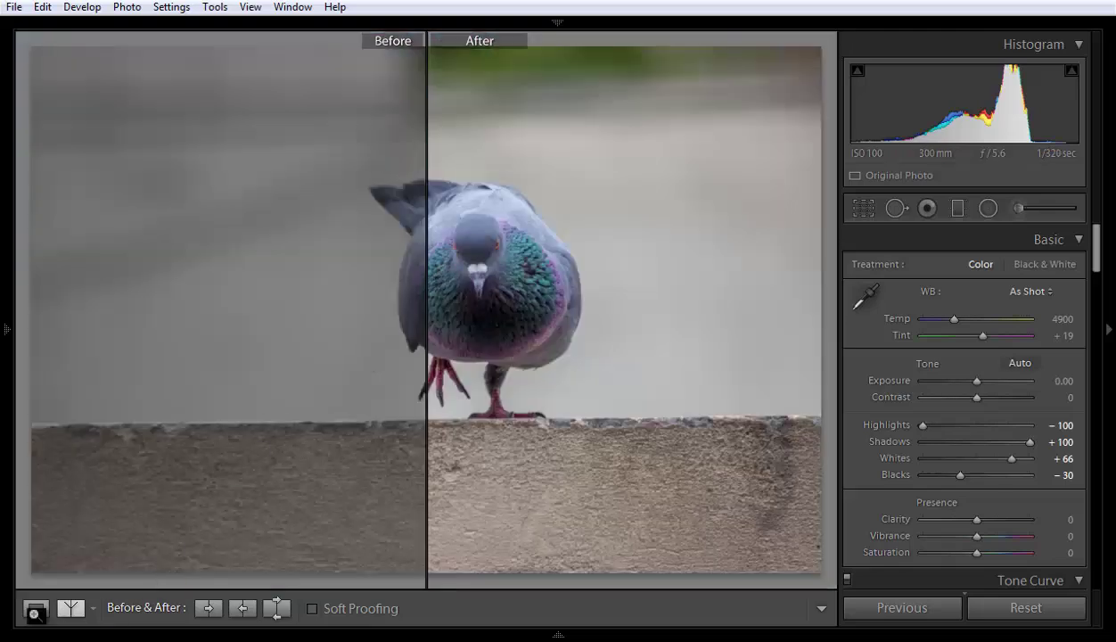
{"action": "left_click", "coordinate": [36, 608]}
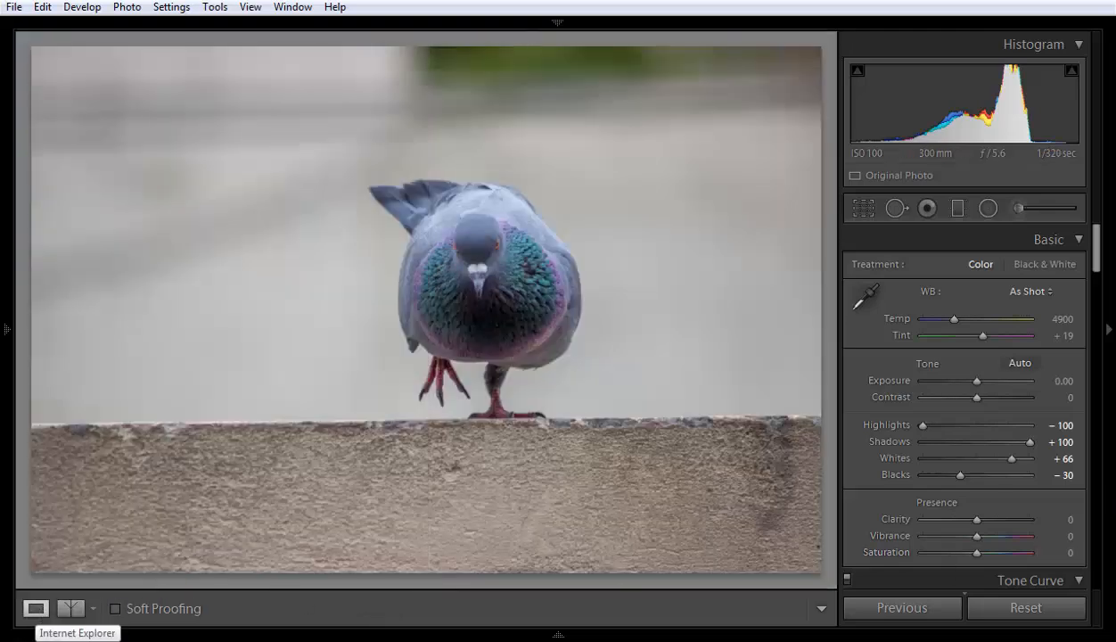